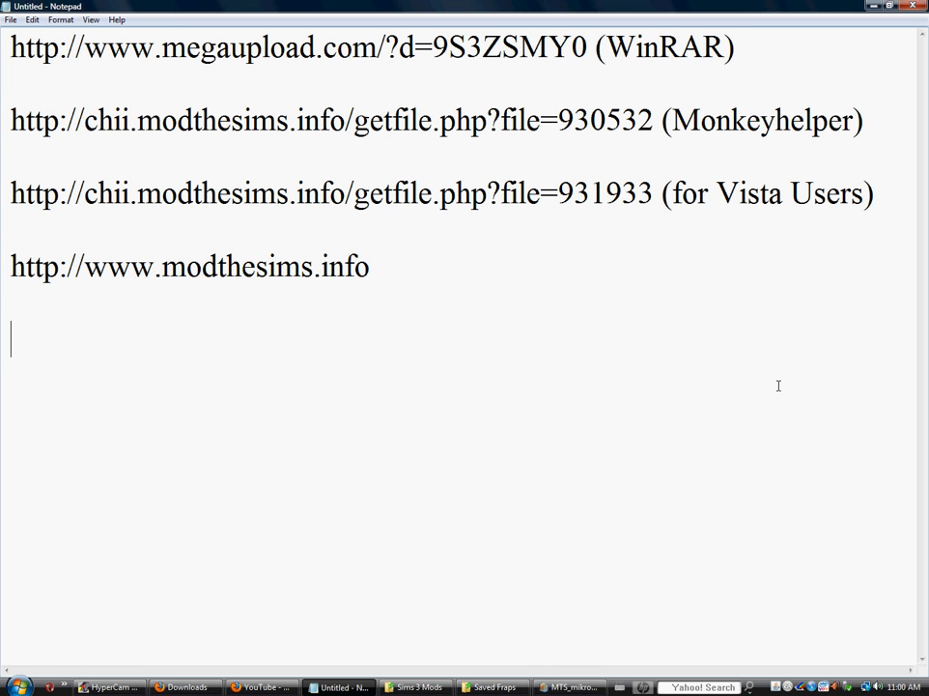
mouse_move(711, 173)
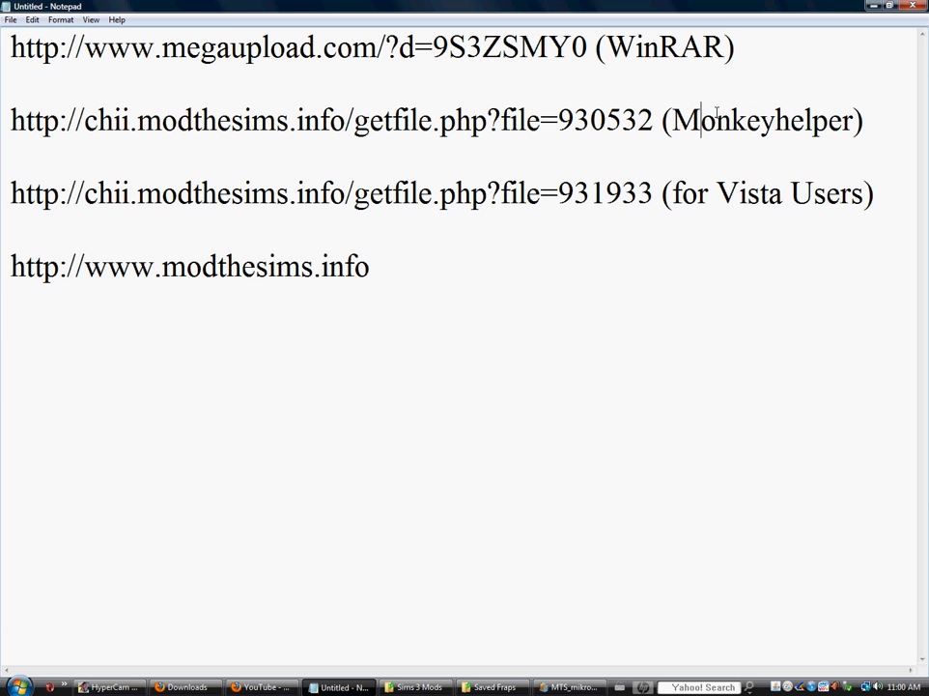
mouse_move(751, 31)
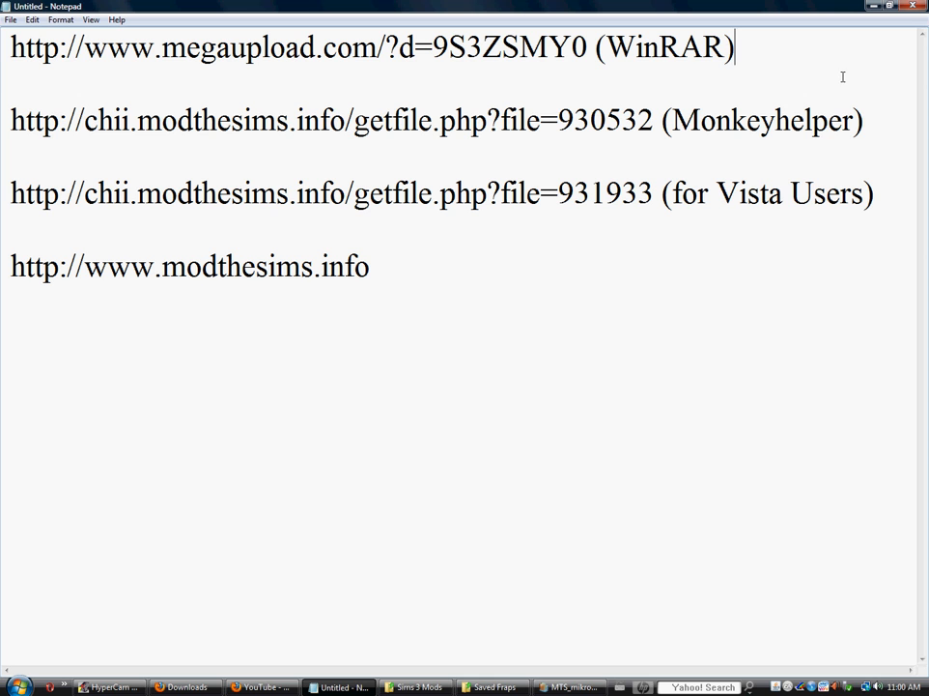
mouse_move(808, 60)
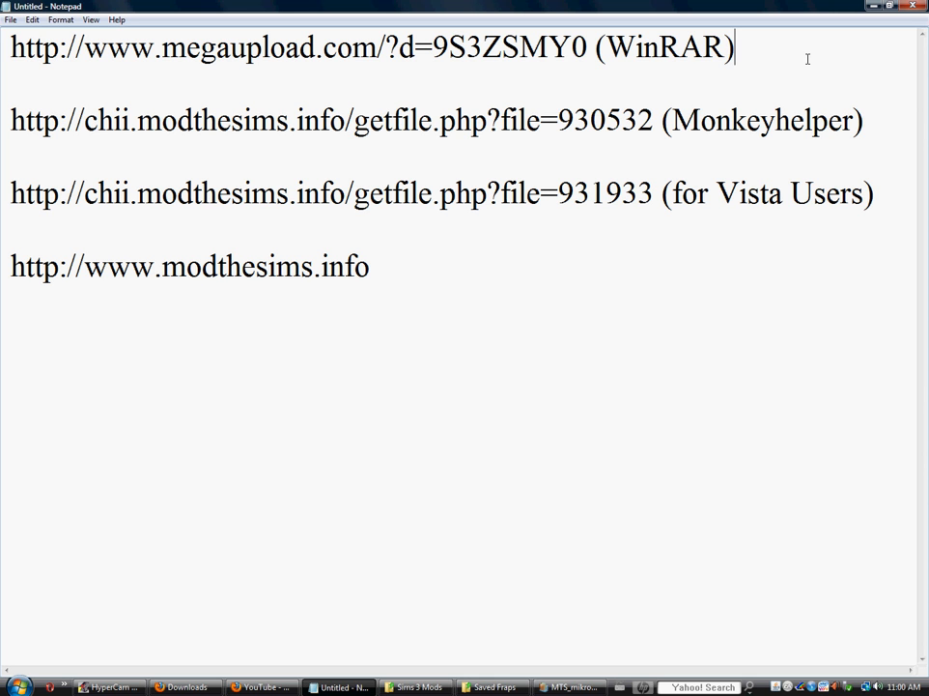
mouse_move(57, 67)
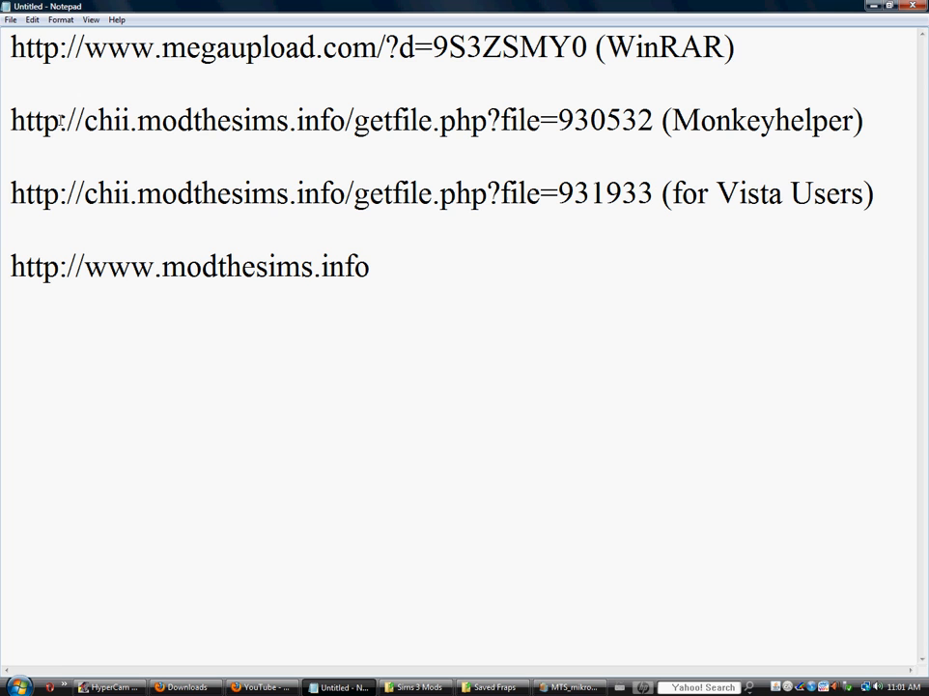
mouse_move(681, 121)
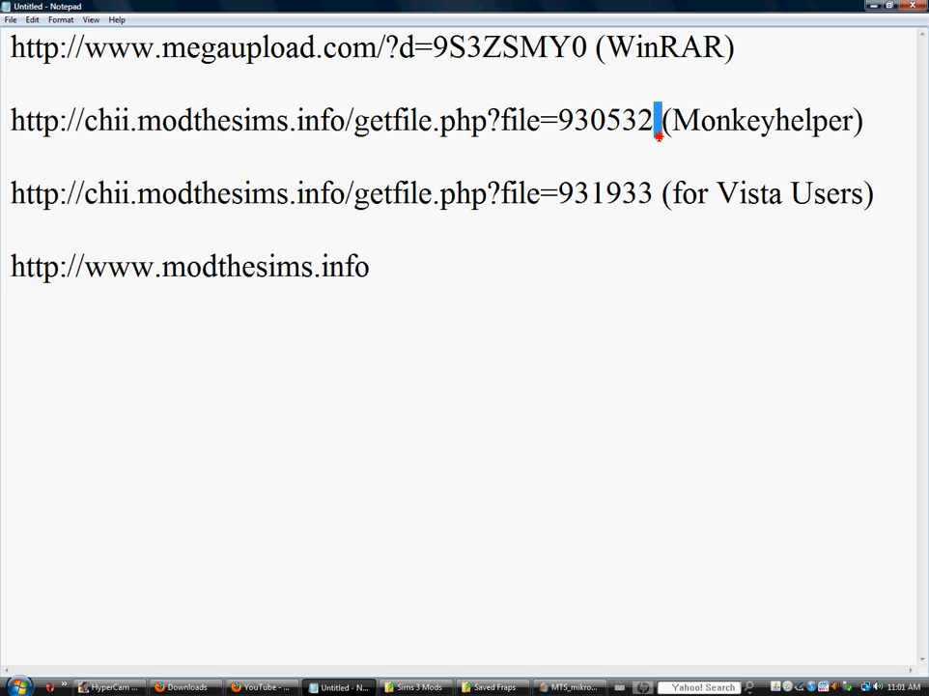
Highlight the Monkeyhelper download link and open the downloaded TS3InstallHelper archive
drag(435, 121, 864, 121)
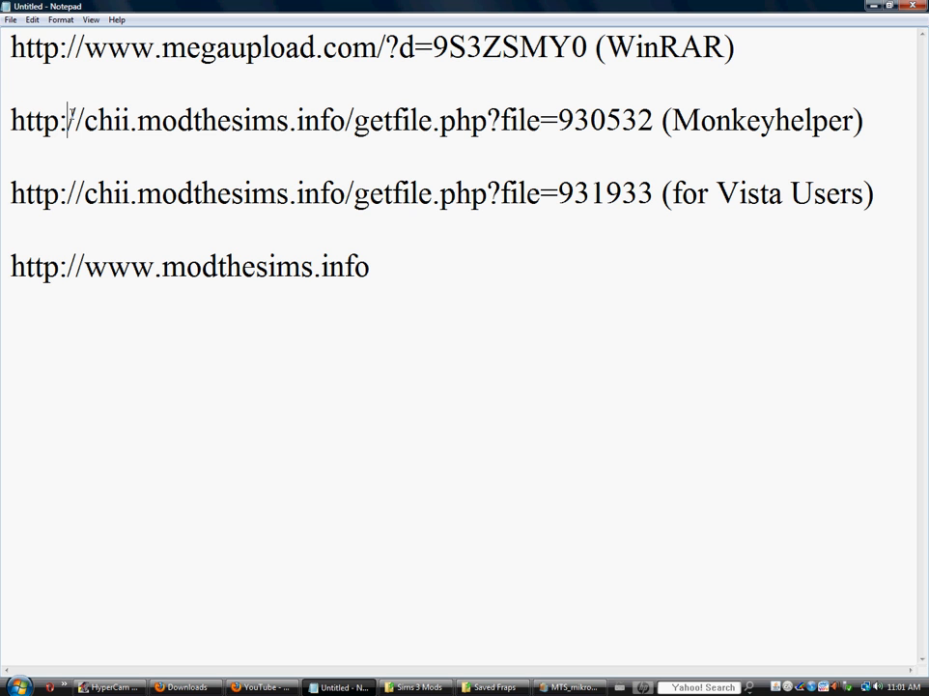
mouse_move(420, 243)
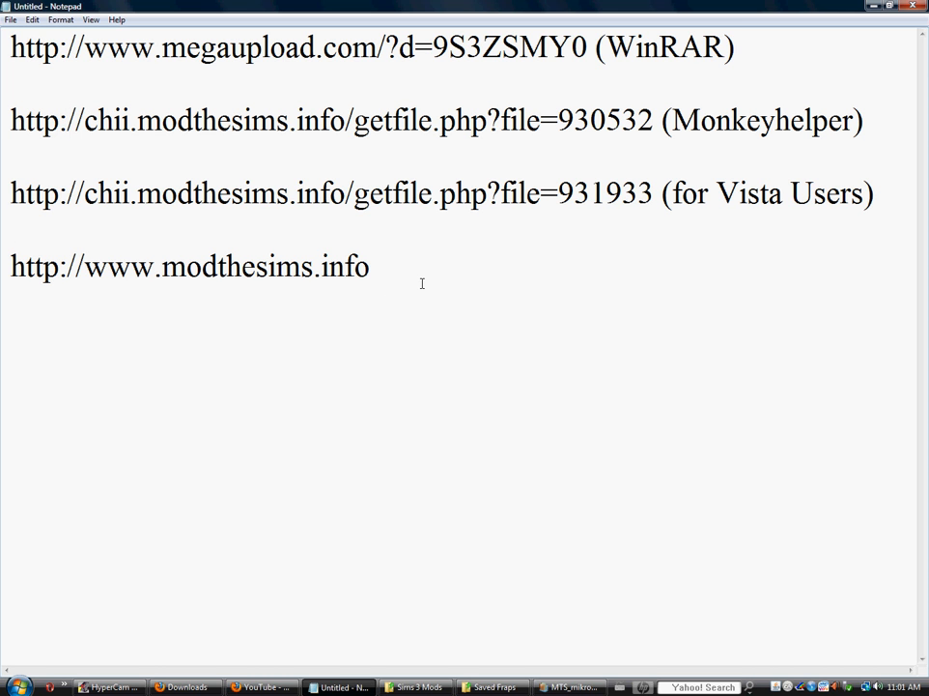
mouse_move(314, 278)
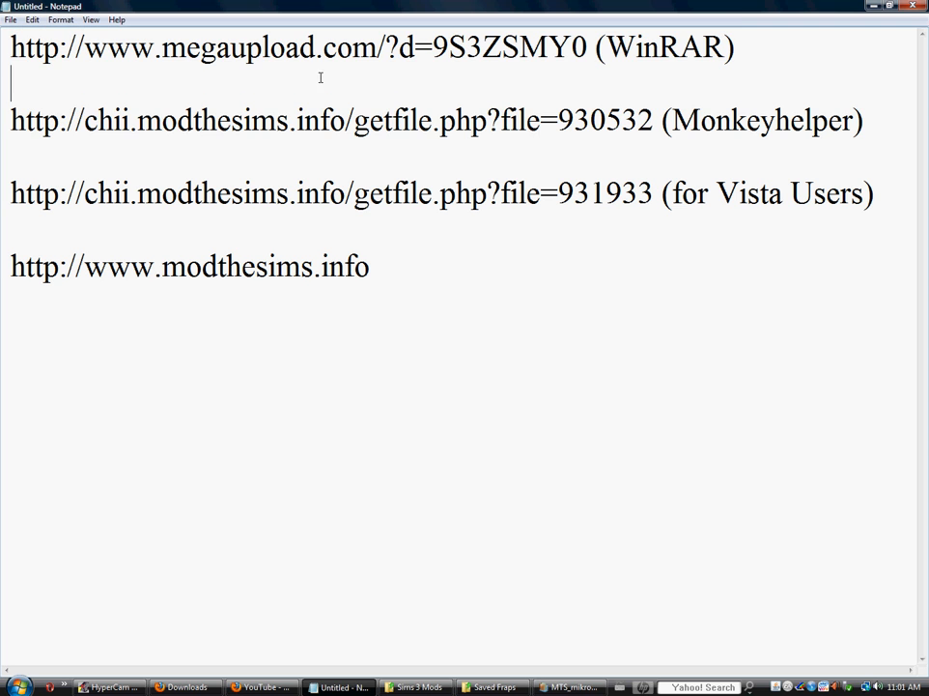
triple_click(435, 121)
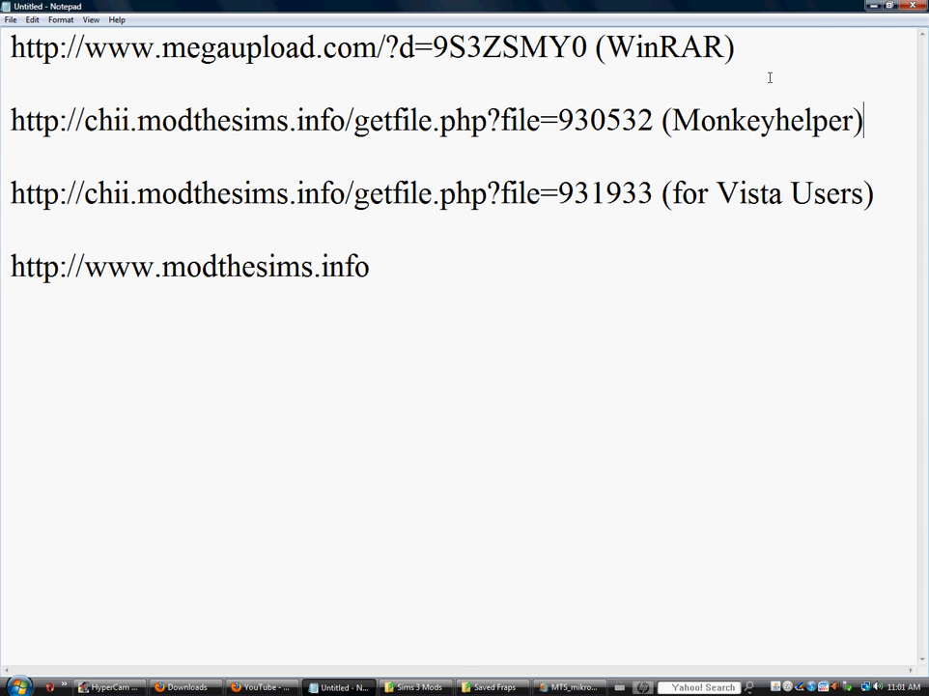
mouse_move(738, 152)
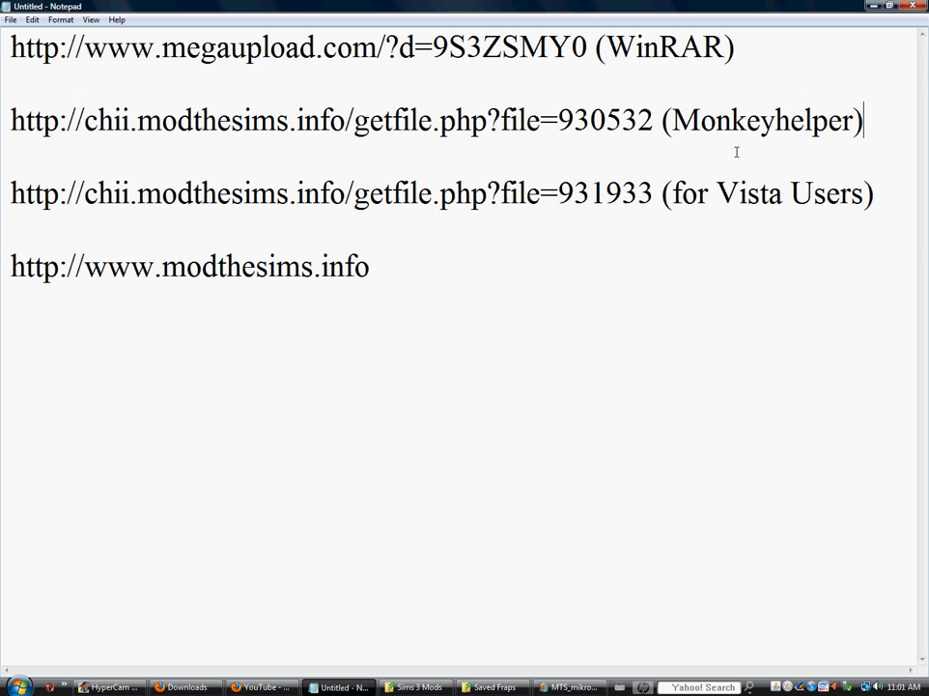
mouse_move(669, 224)
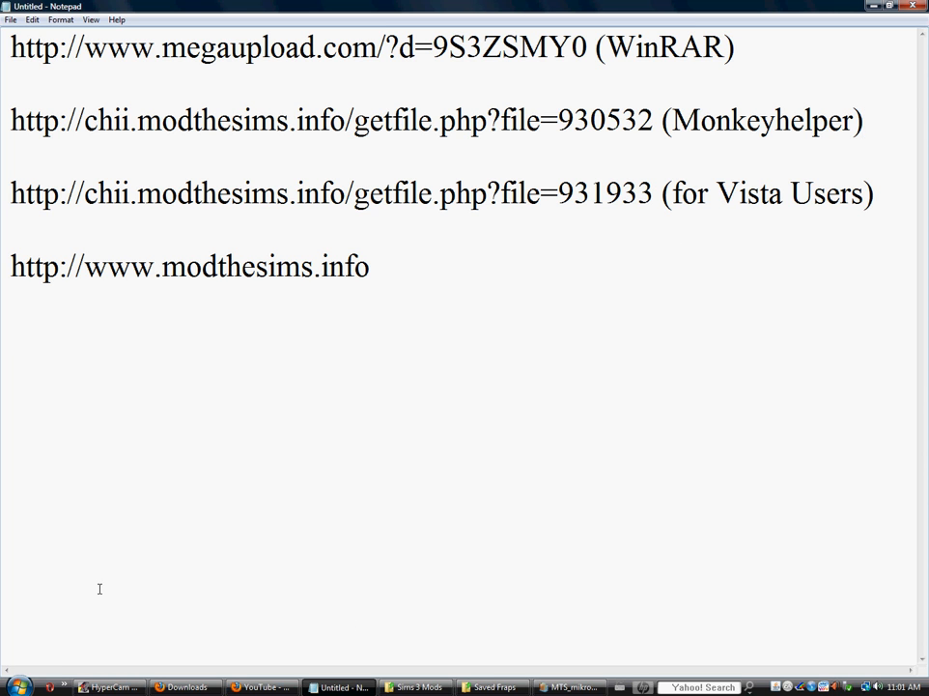
click(184, 687)
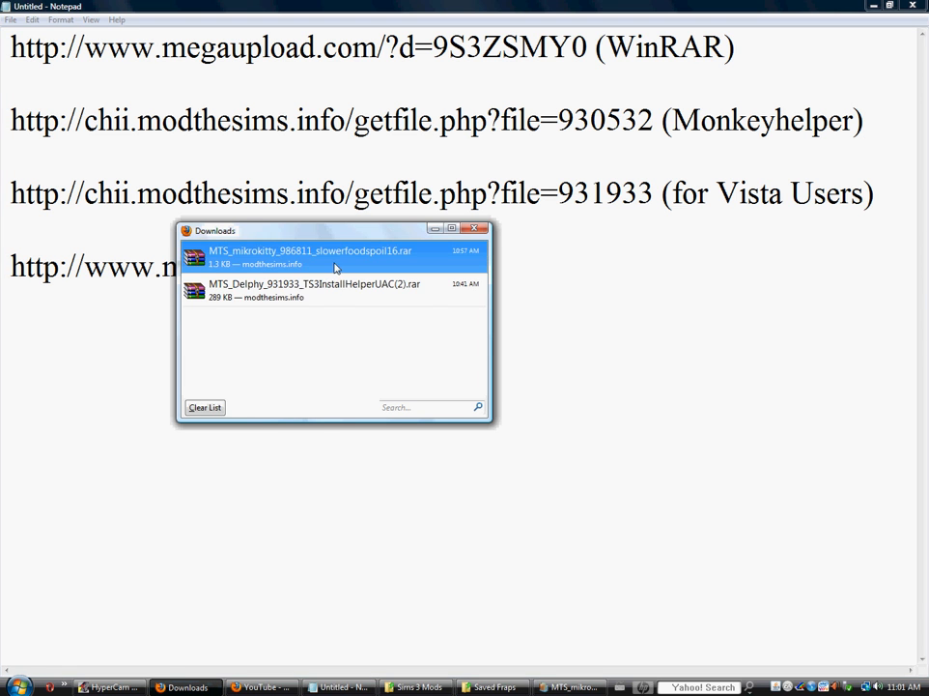
click(318, 290)
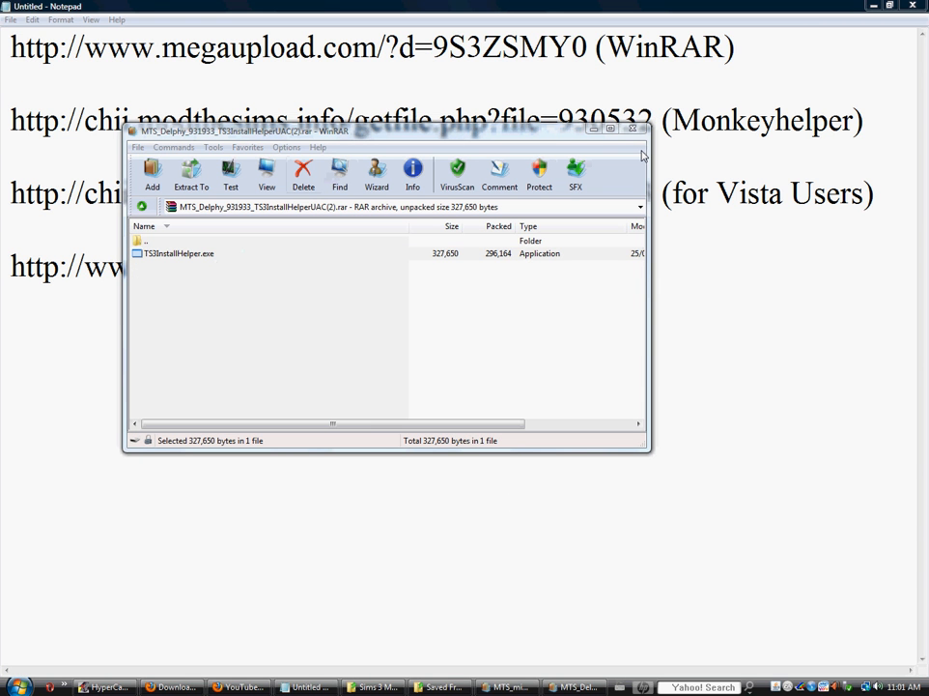
Launch the TS3 Install Helper installer, then cancel and quit the setup
double_click(179, 253)
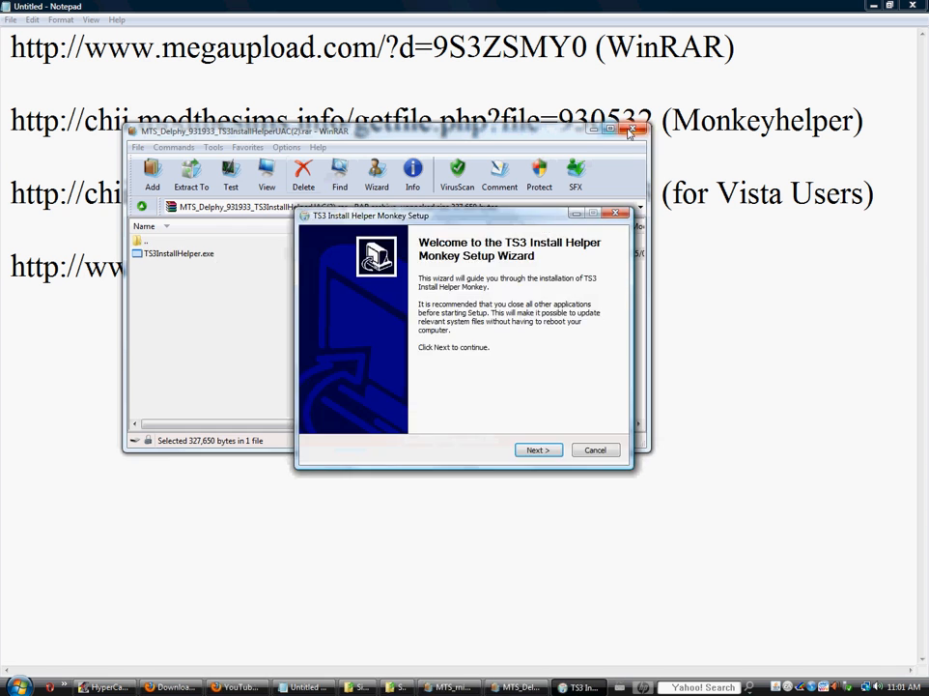
click(639, 130)
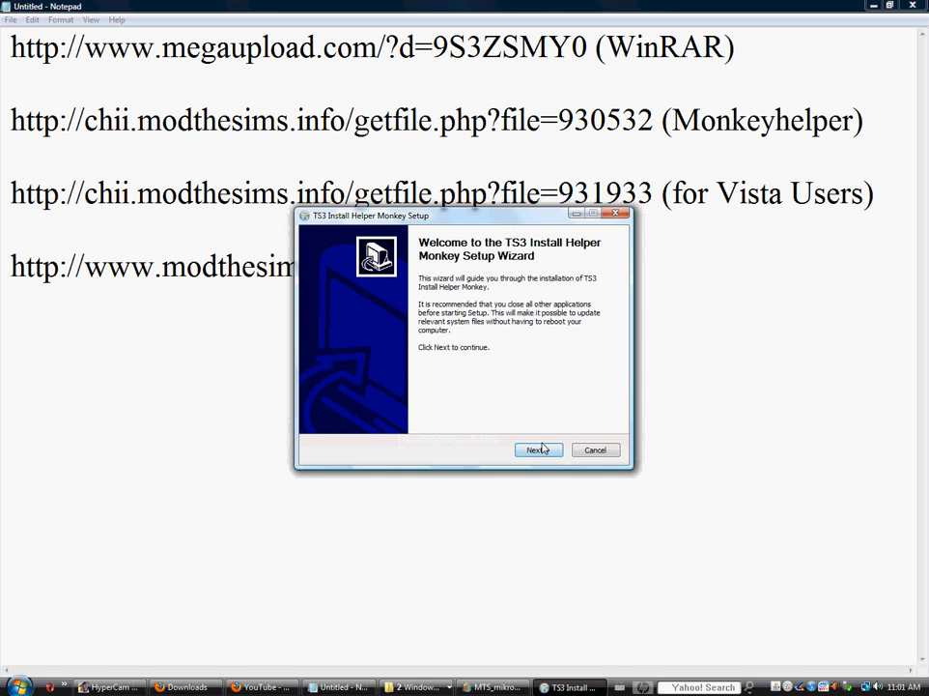
click(538, 449)
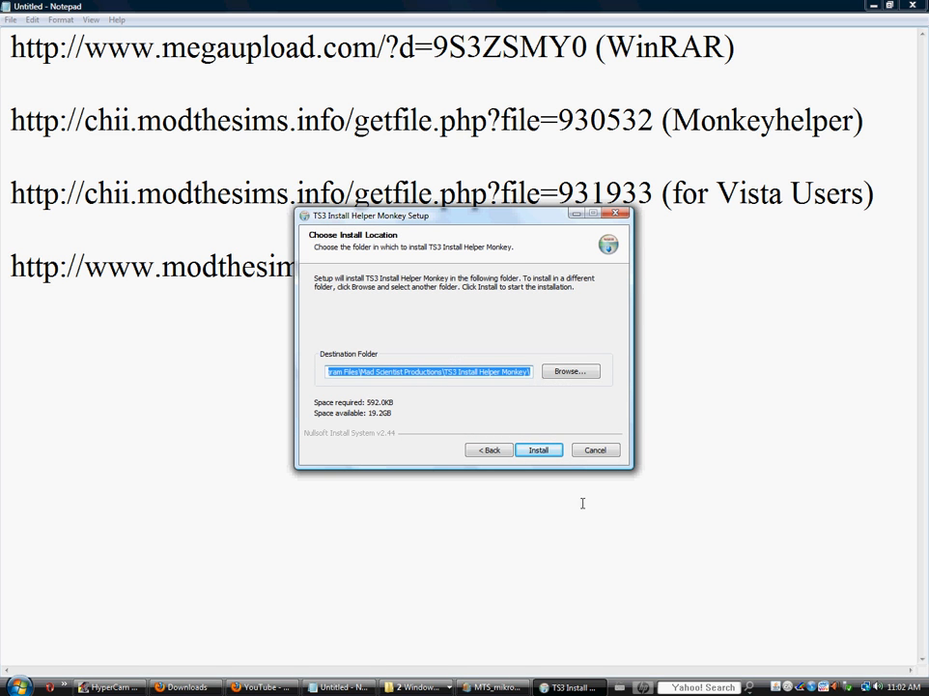
click(596, 449)
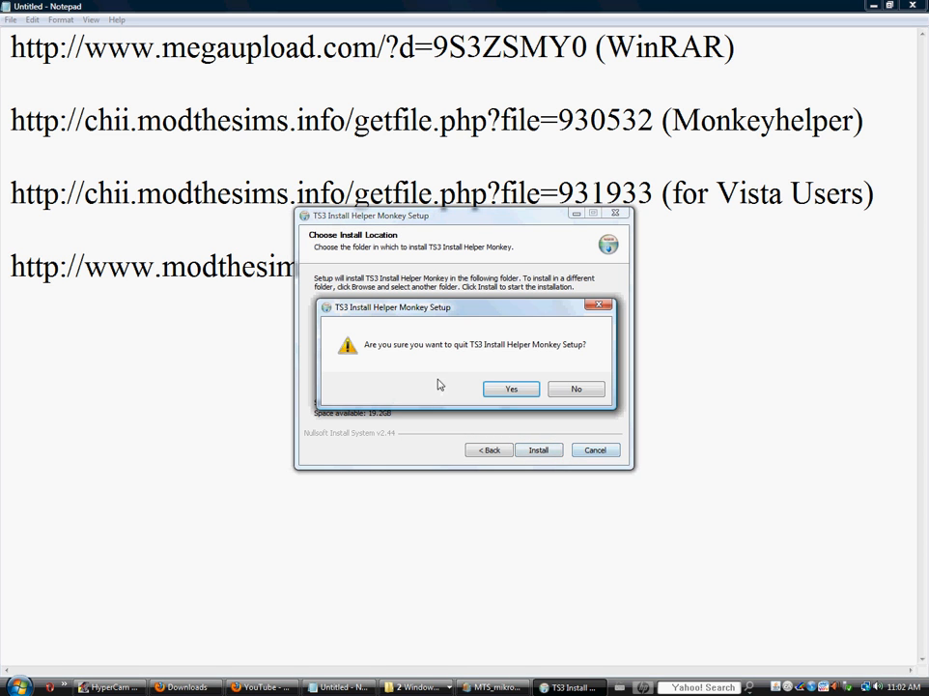
click(511, 388)
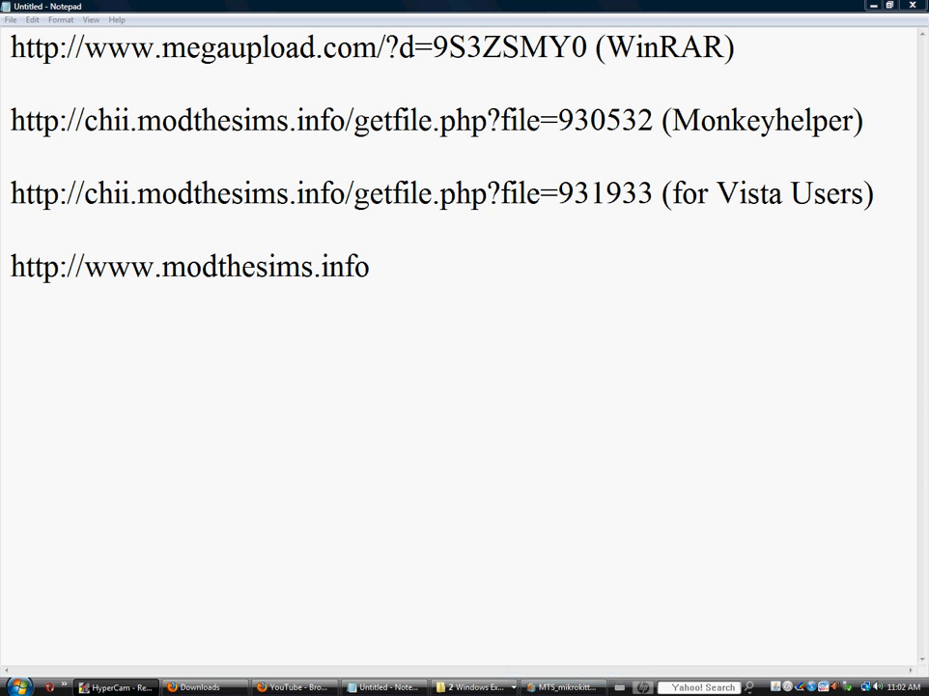
mouse_move(261, 586)
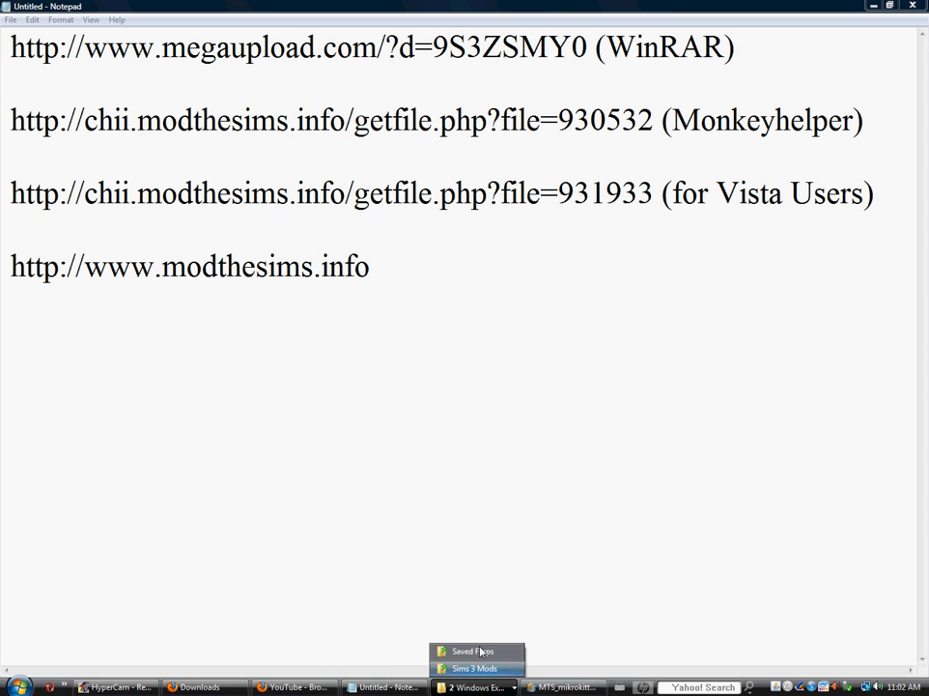
Switch to the Sims 3 Mods folder and bring up actions for workhardx10
click(473, 667)
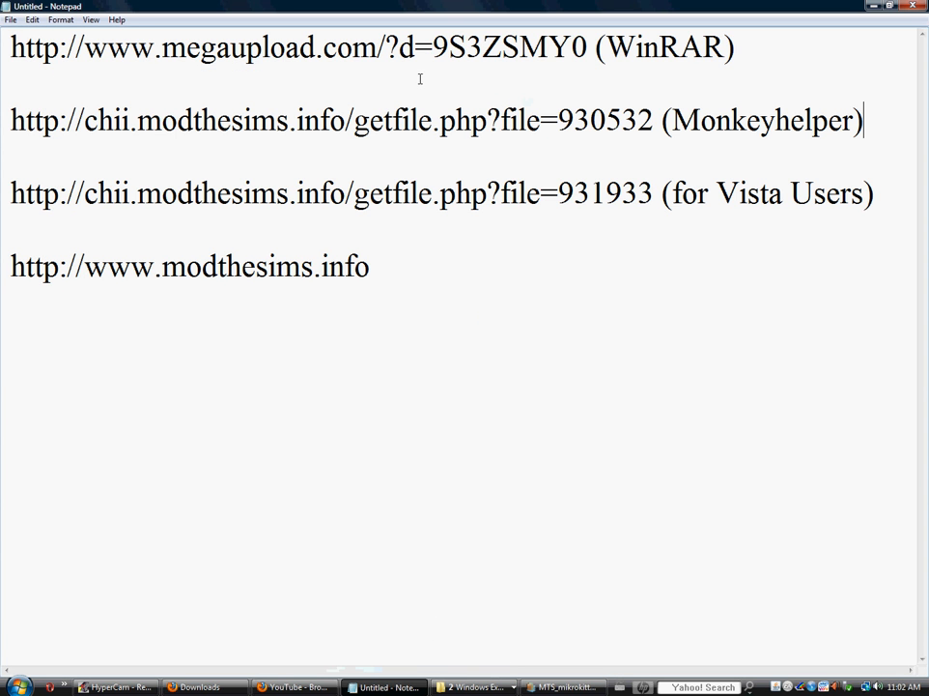
click(473, 687)
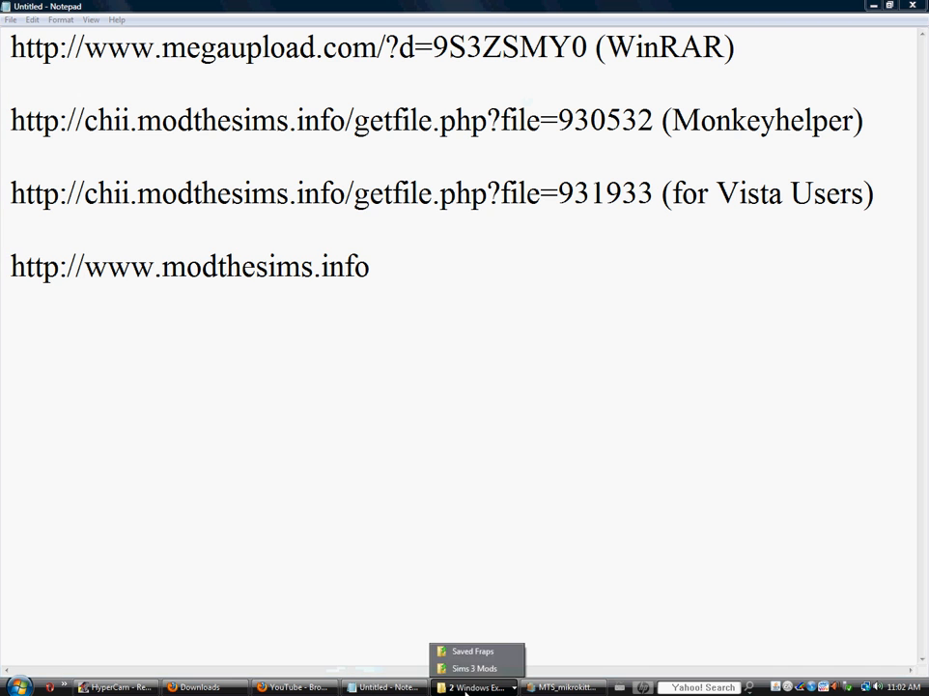
click(472, 668)
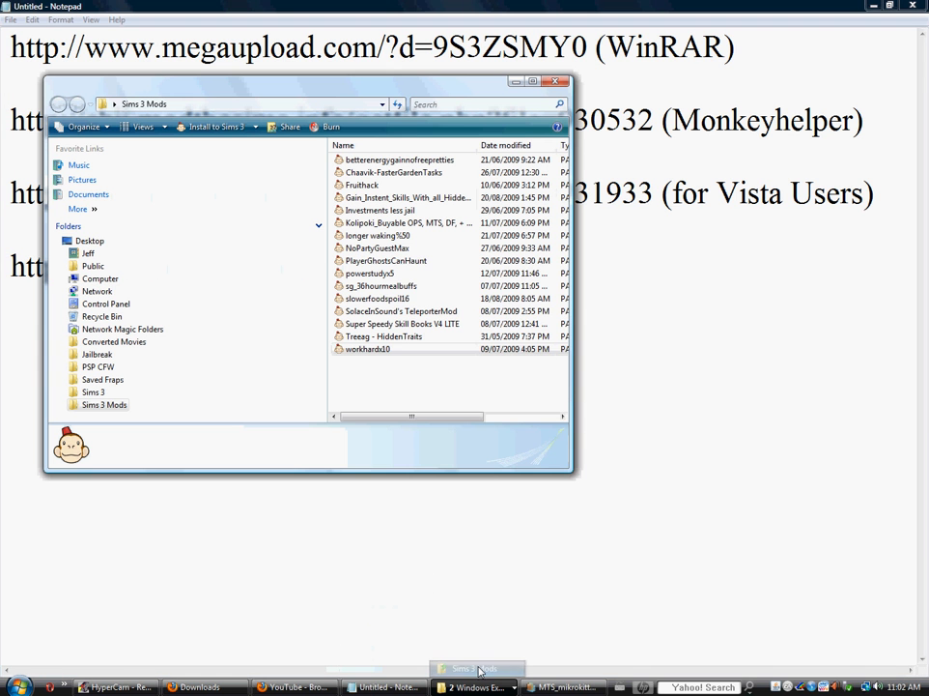
right_click(368, 349)
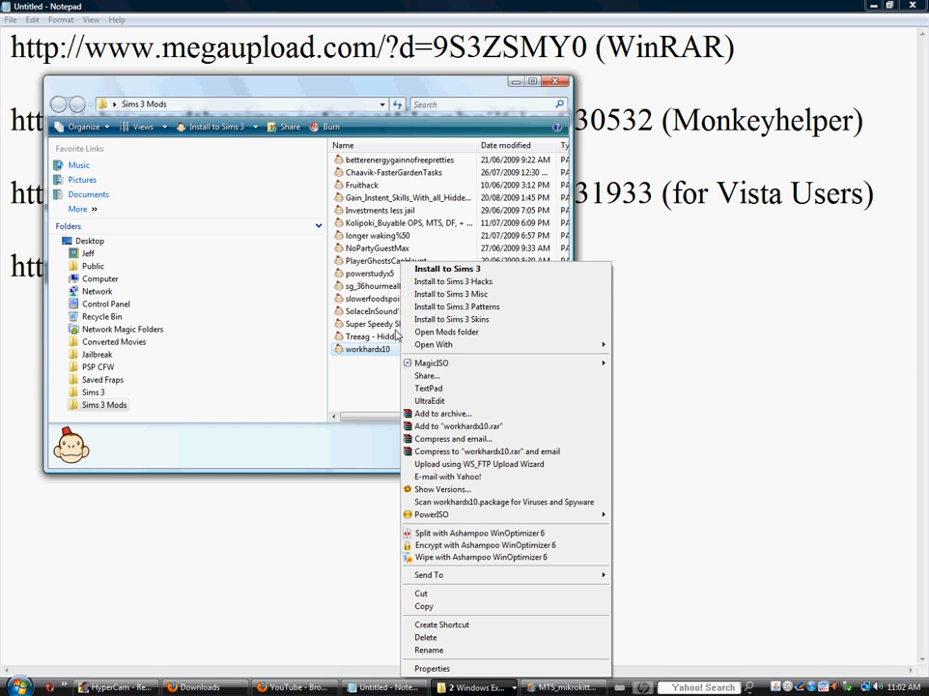
mouse_move(447, 268)
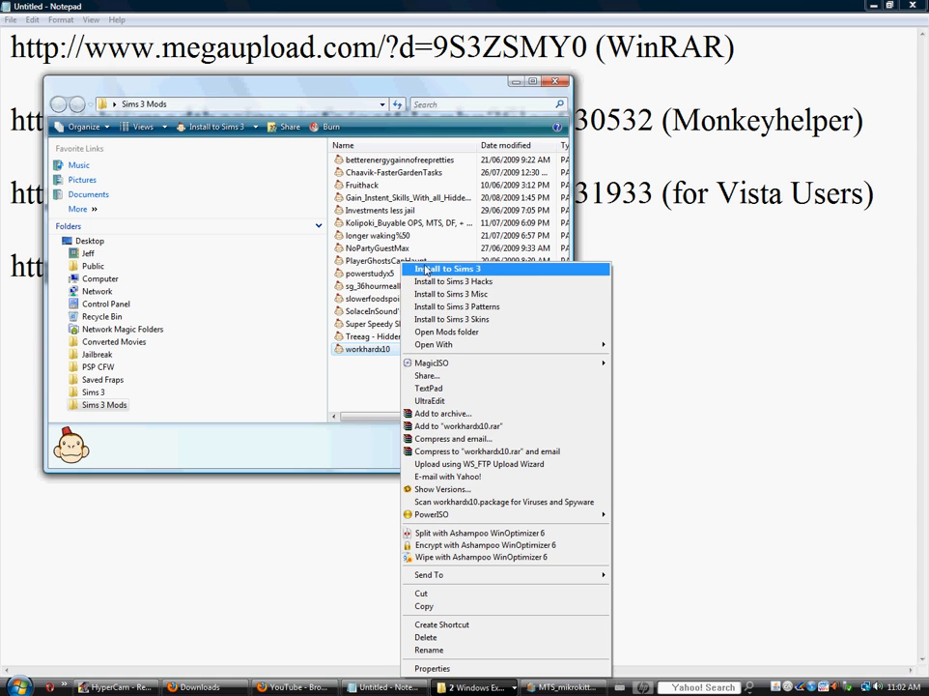
mouse_move(473, 281)
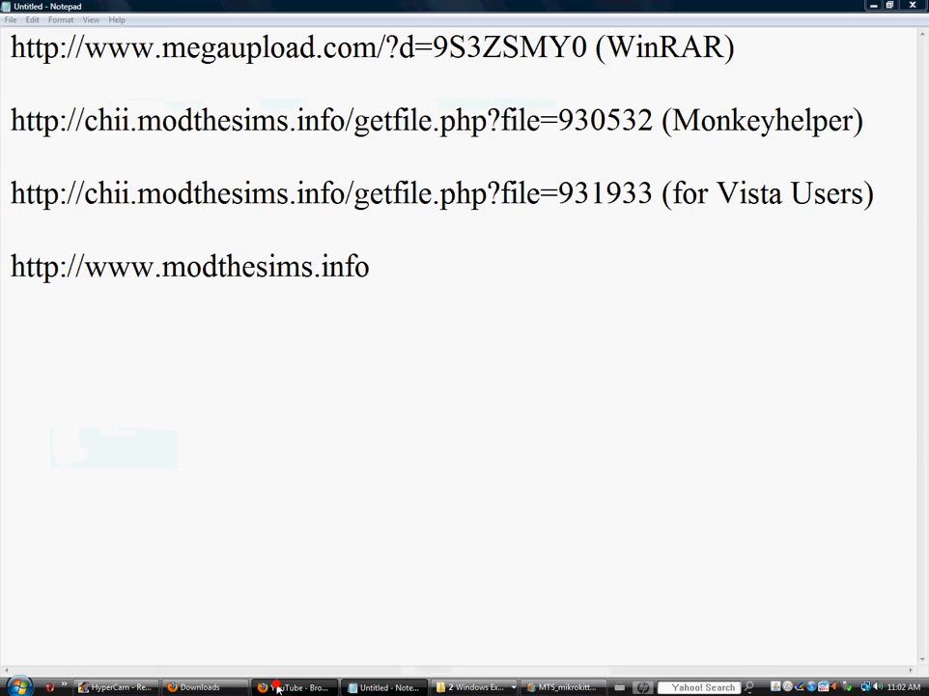
Return to Firefox and browse the Mod The Sims Game Mods listing
click(295, 687)
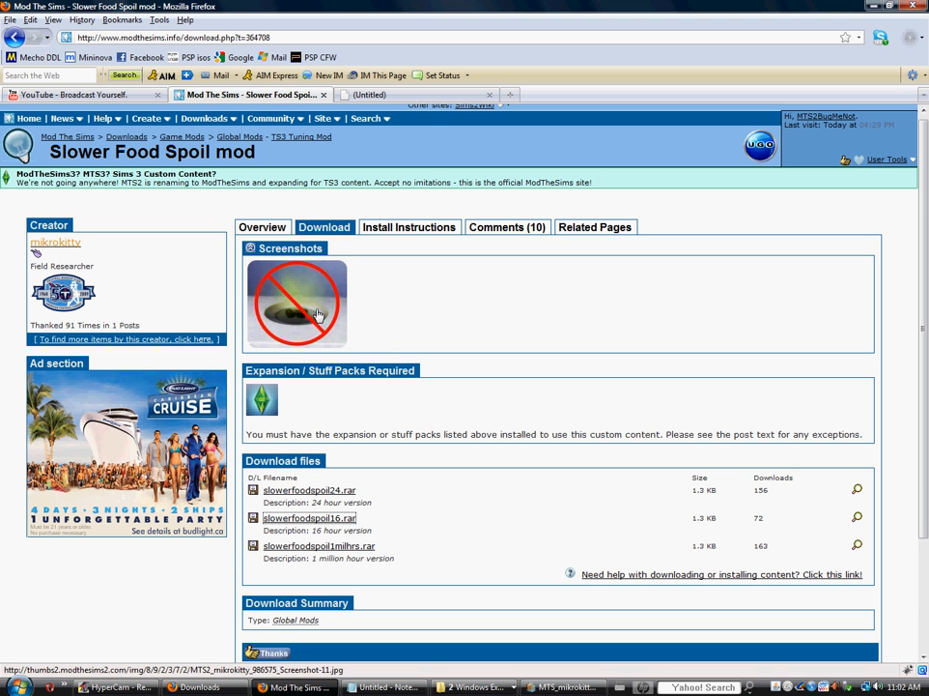
mouse_move(406, 622)
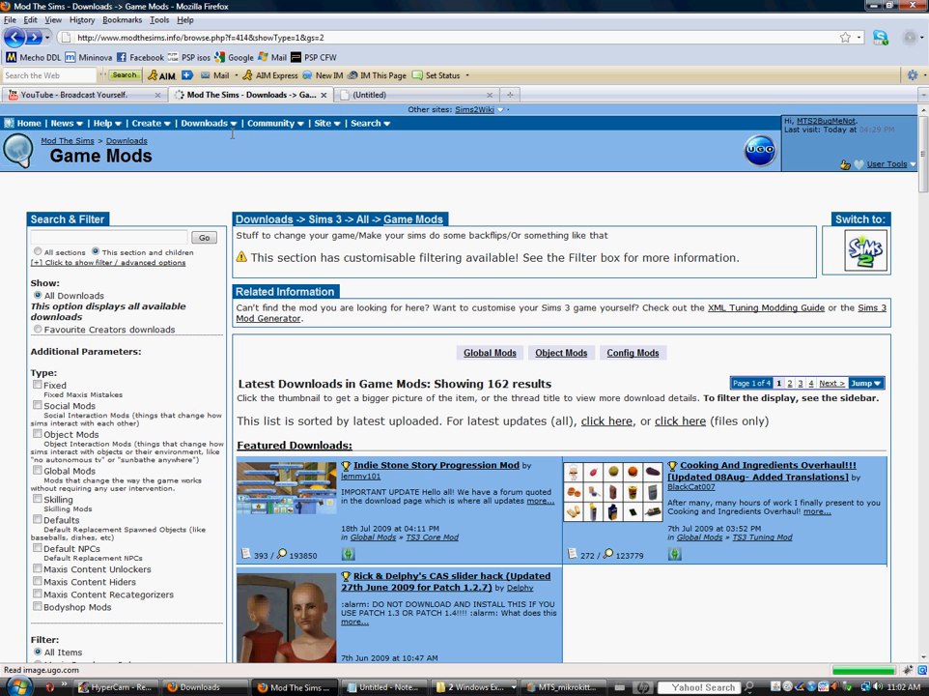
scroll(down, 3)
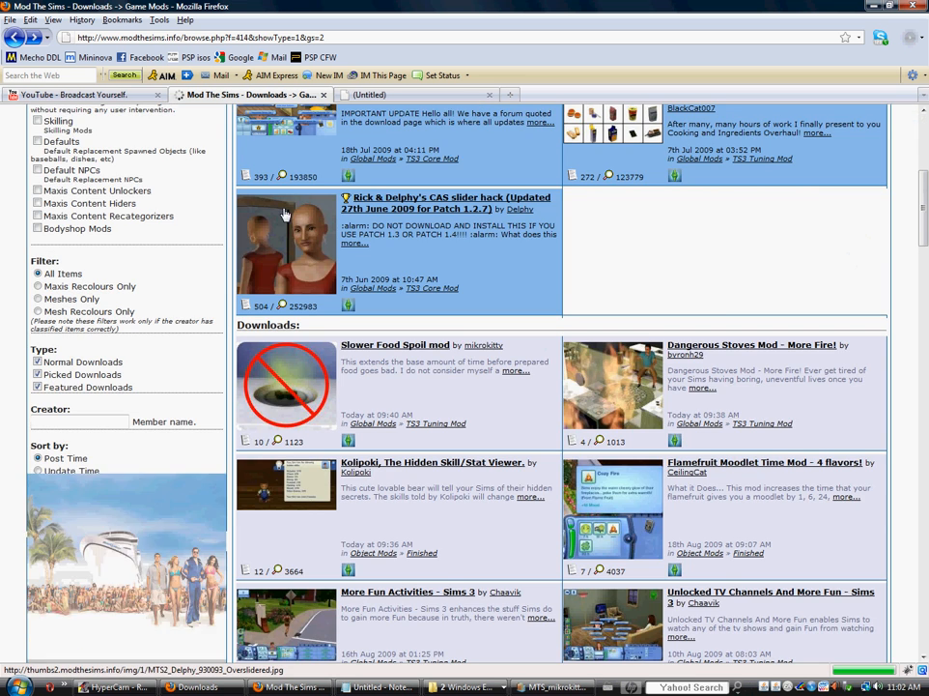
scroll(up, 3)
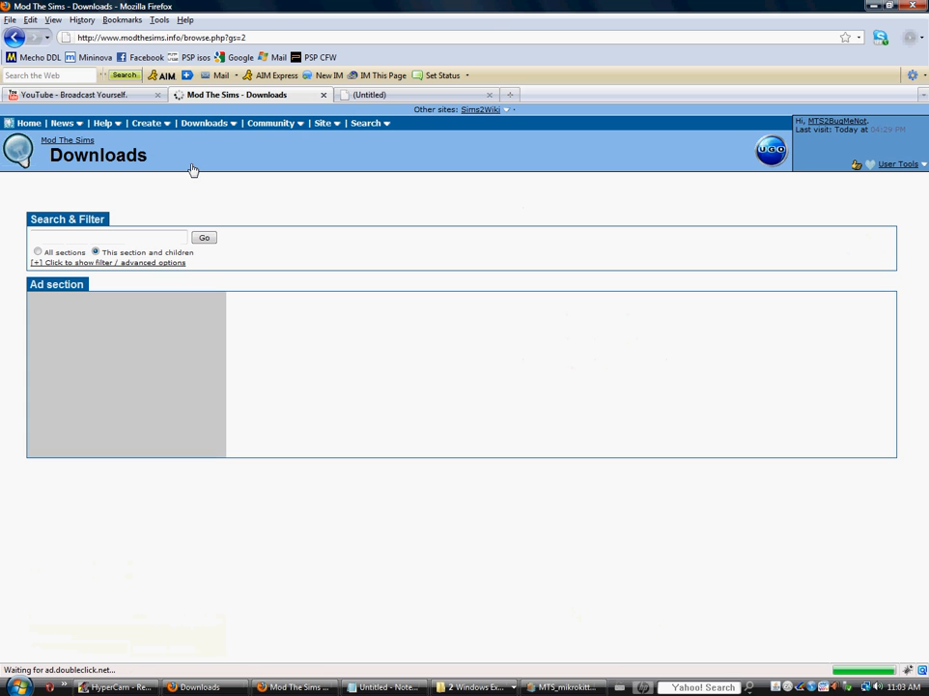
mouse_move(780, 392)
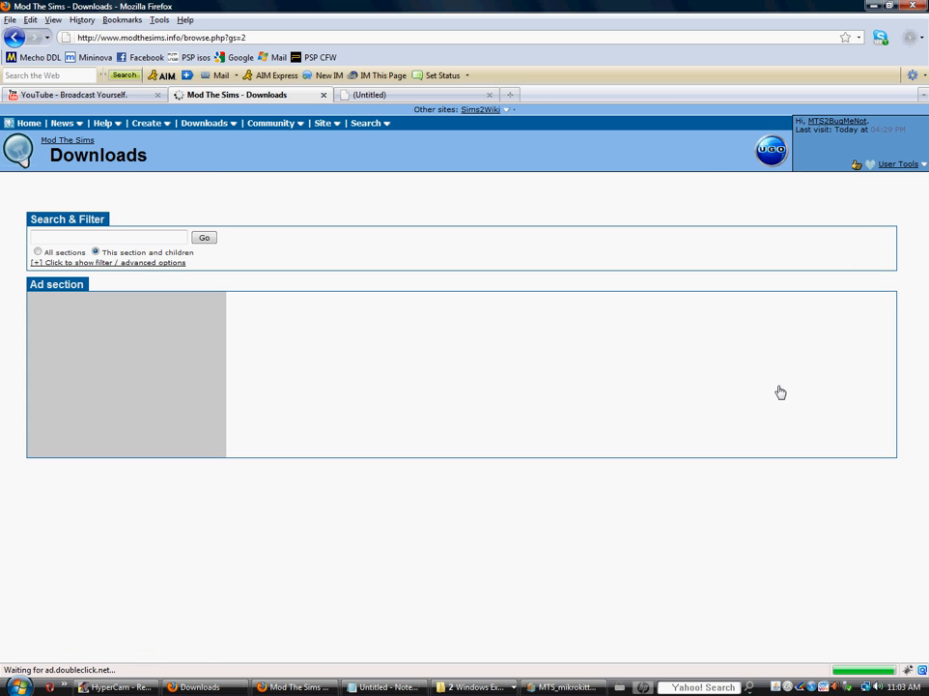
mouse_move(778, 396)
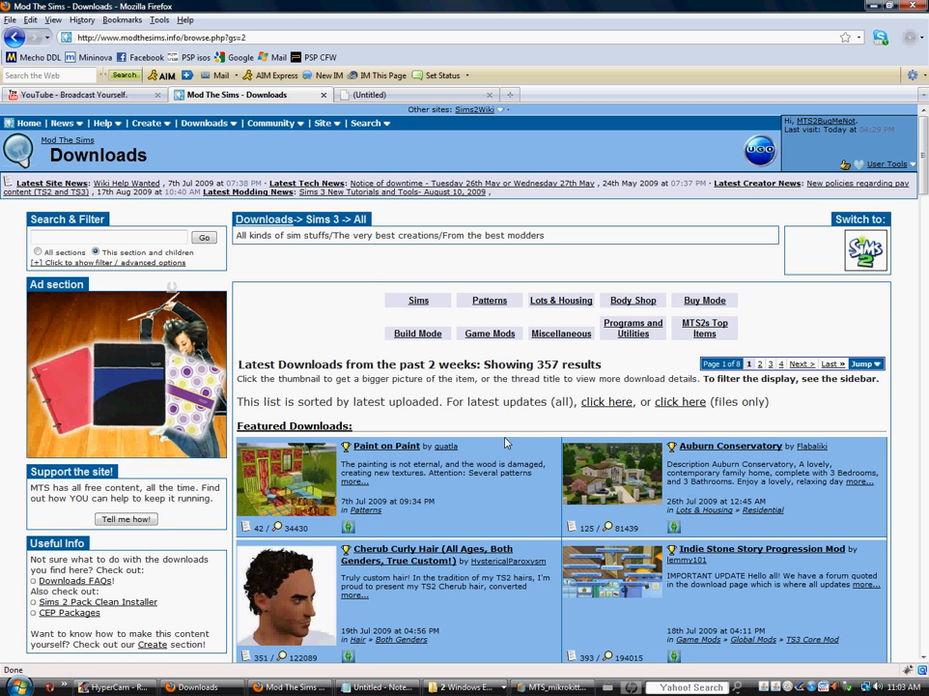
Scroll the Downloads page down to the 2008 Audi A4 and Jeep Commander entries
scroll(down, 3)
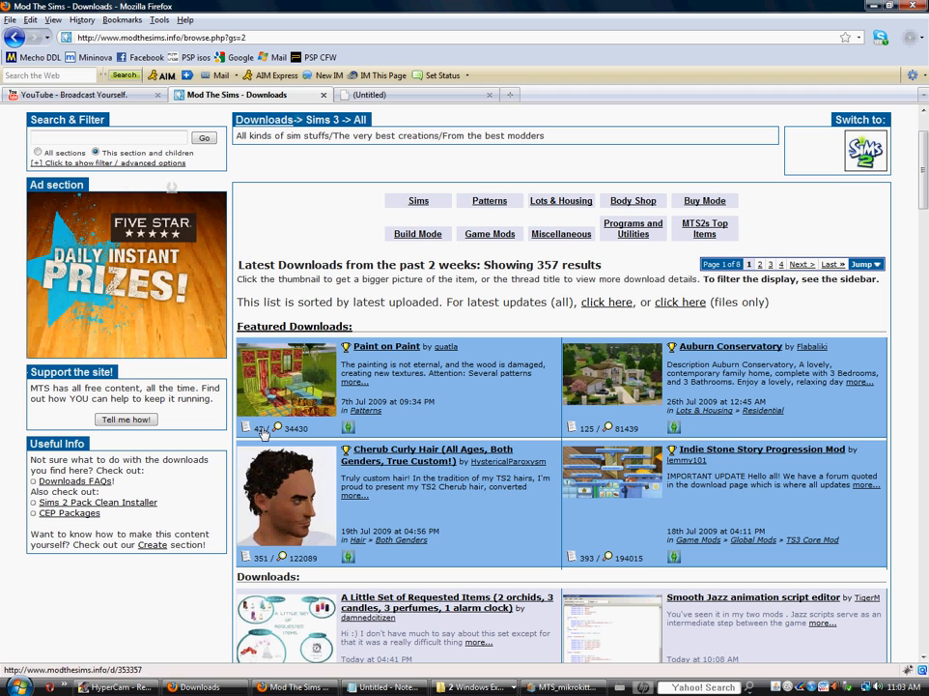
scroll(down, 3)
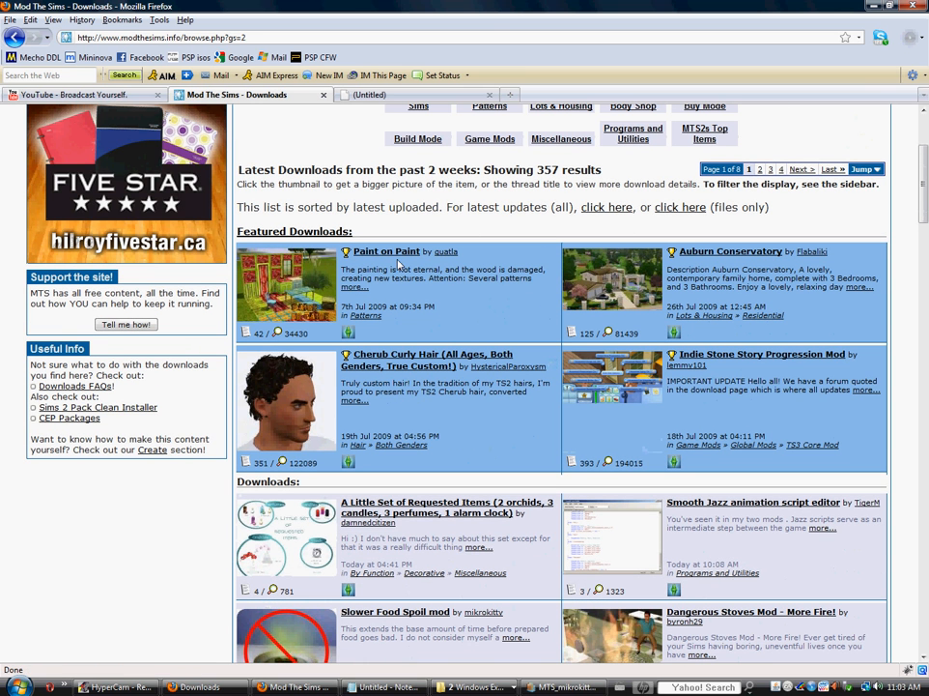
scroll(down, 3)
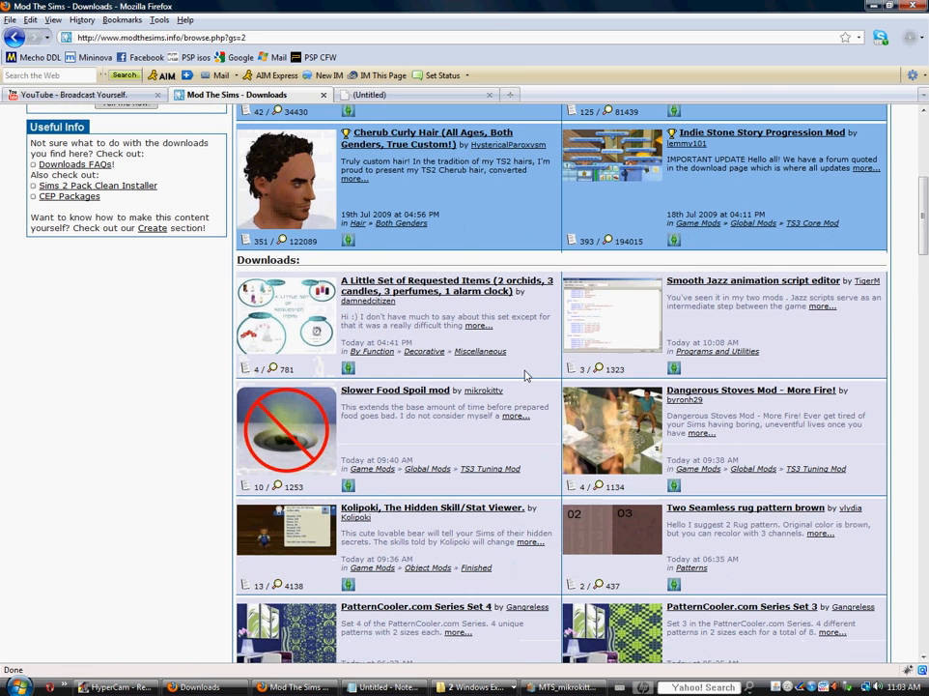
scroll(down, 3)
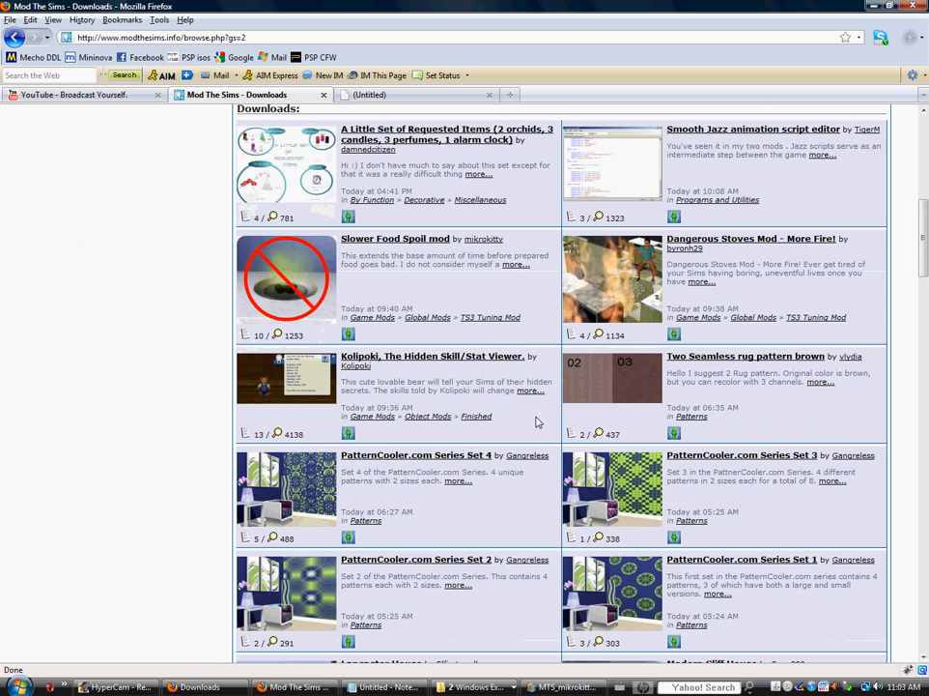
scroll(down, 3)
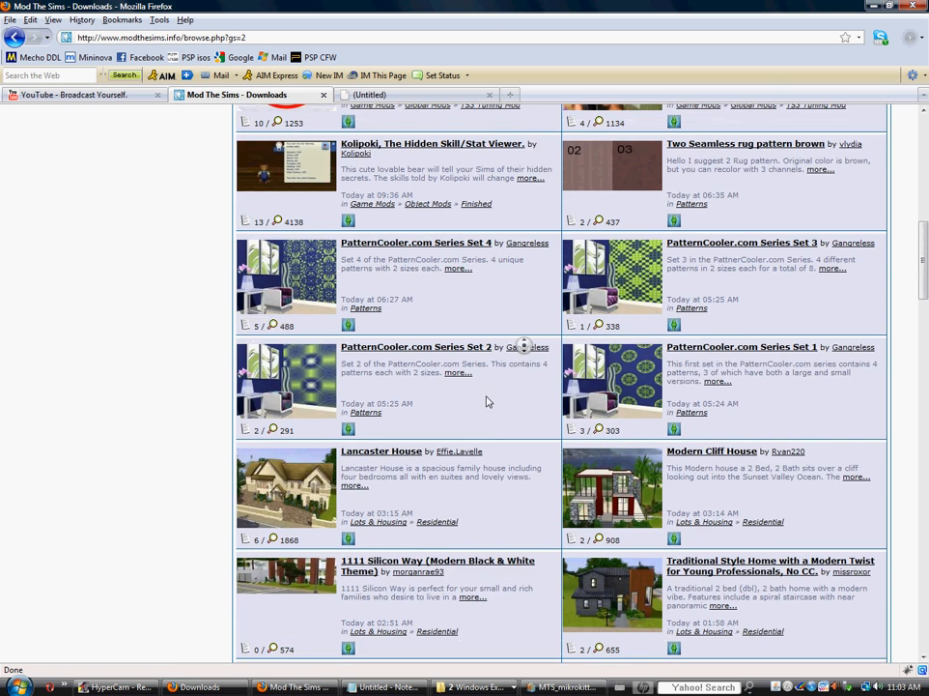
scroll(down, 3)
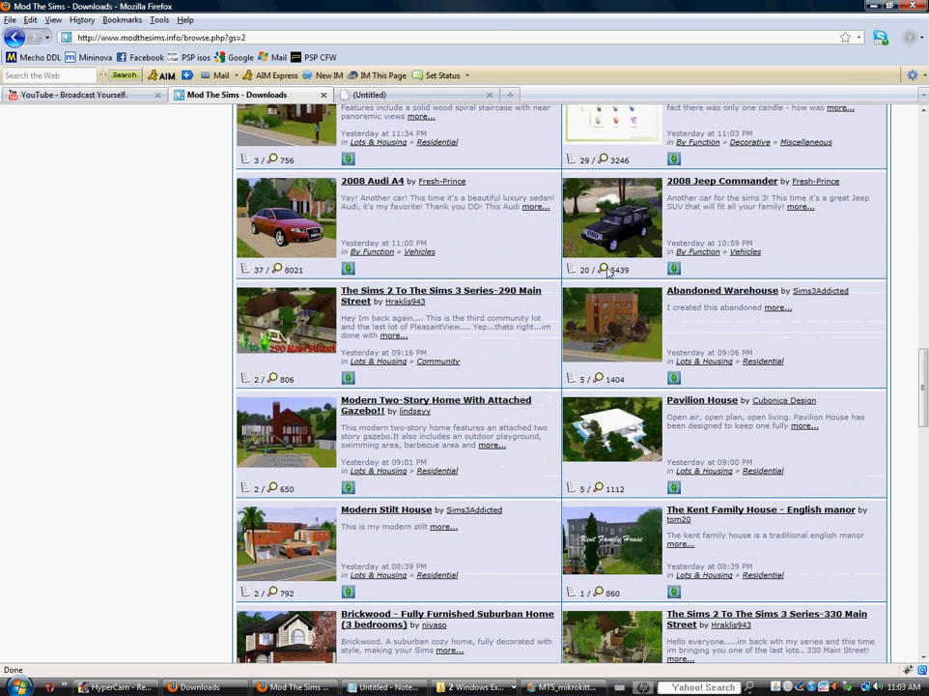
mouse_move(305, 217)
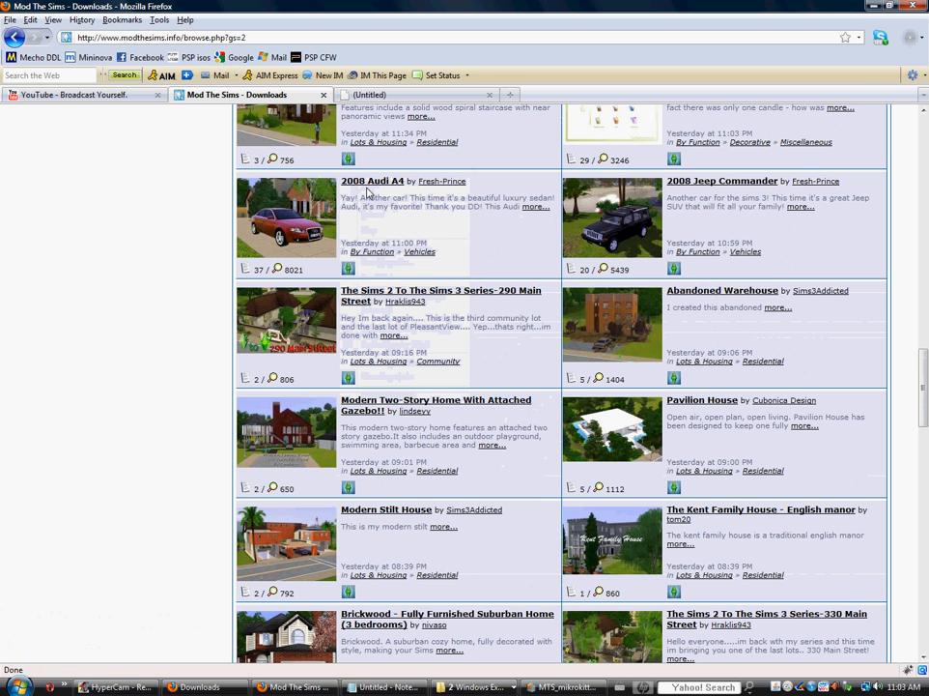
Open the 2008 Audi A4 and 2008 Jeep Commander pages in new tabs
right_click(371, 181)
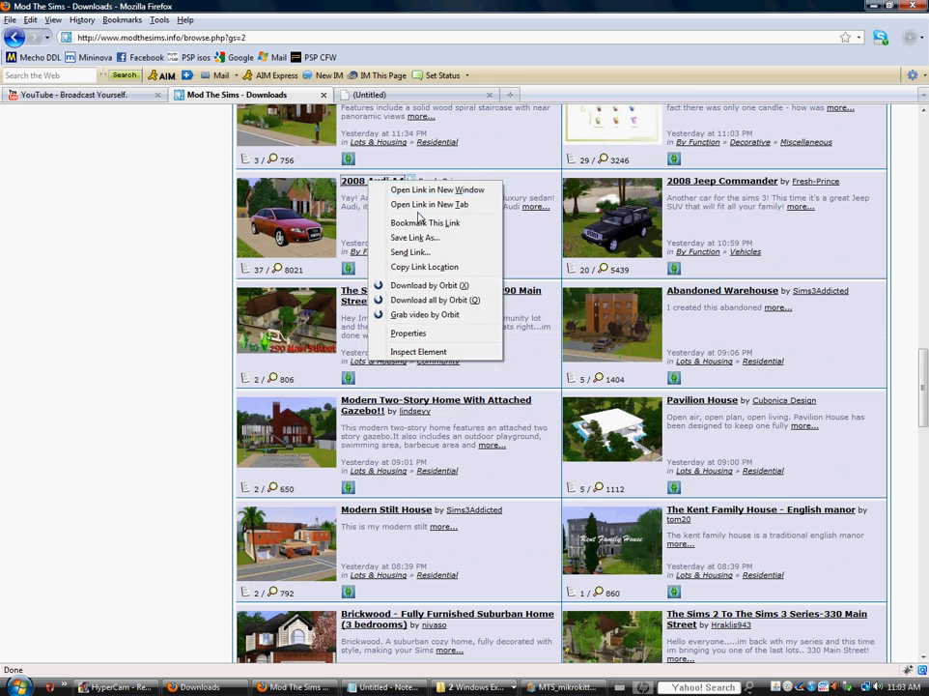
click(428, 204)
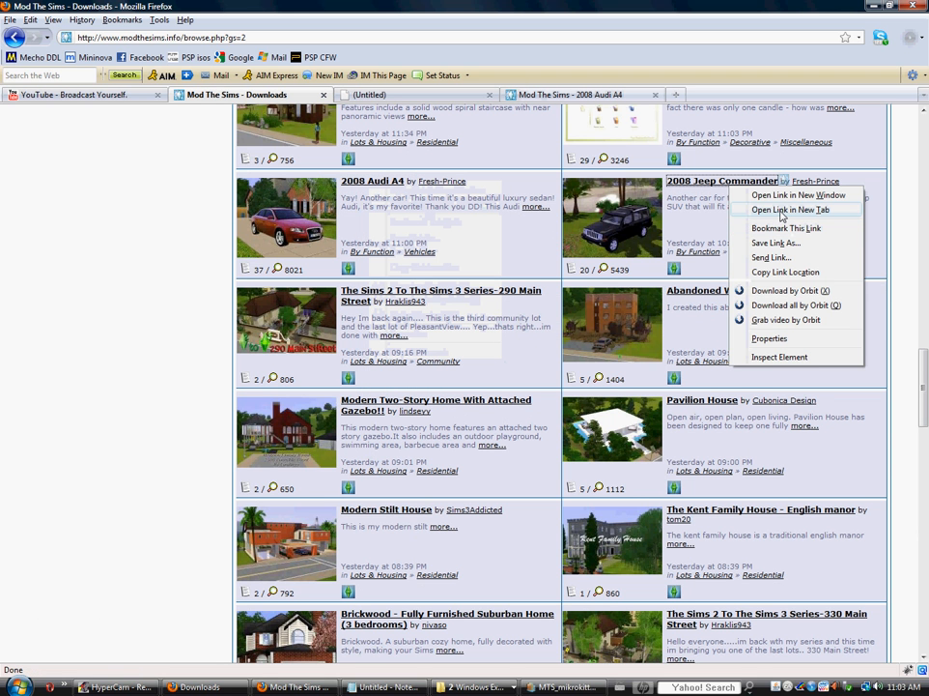
click(790, 209)
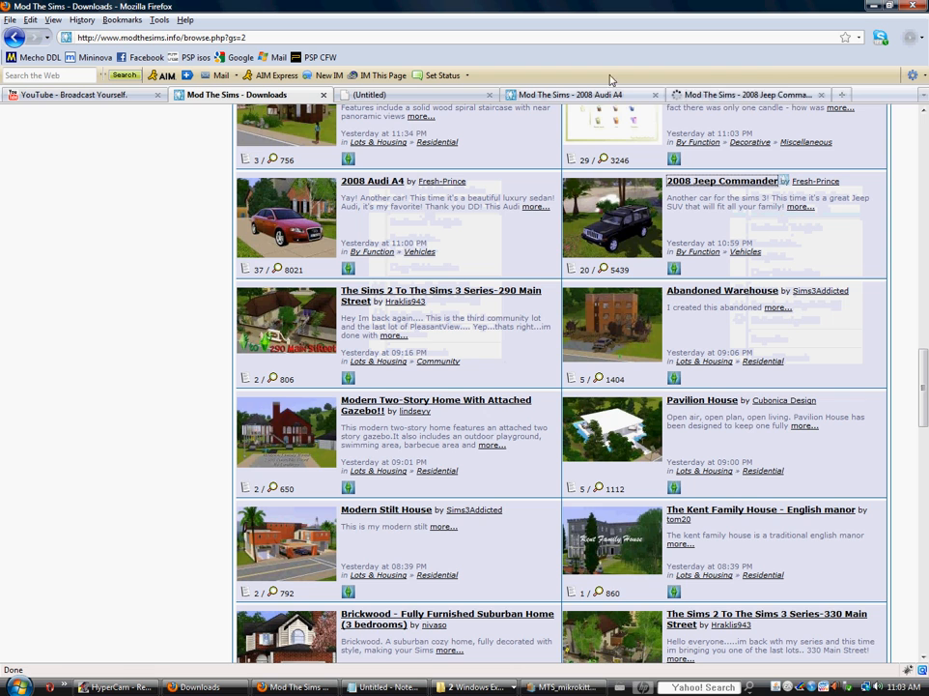
Scroll the page and open the Game Mods category listing (162 results)
scroll(down, 3)
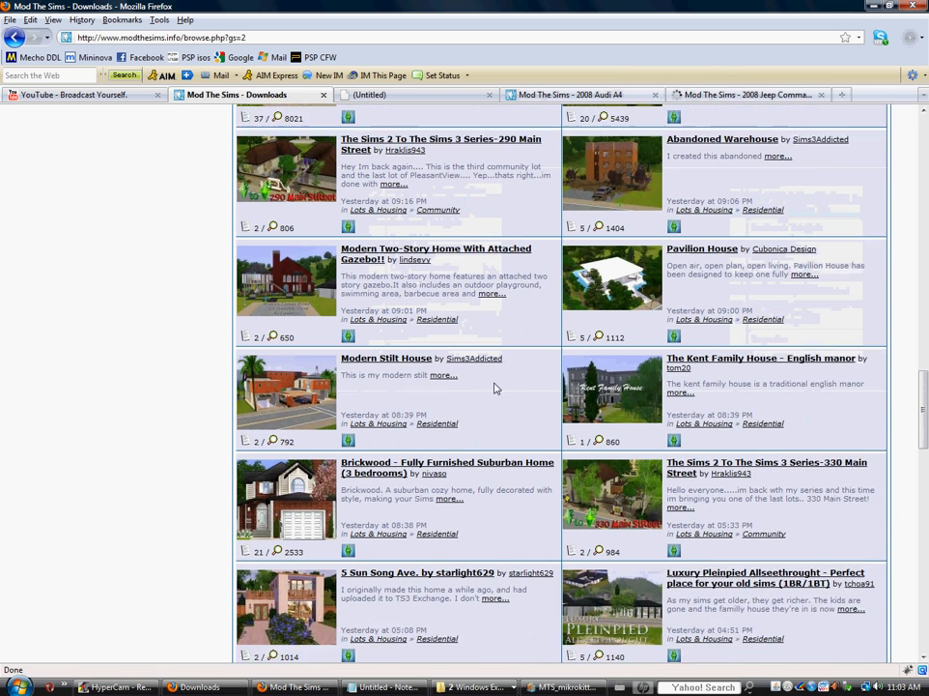
scroll(down, 3)
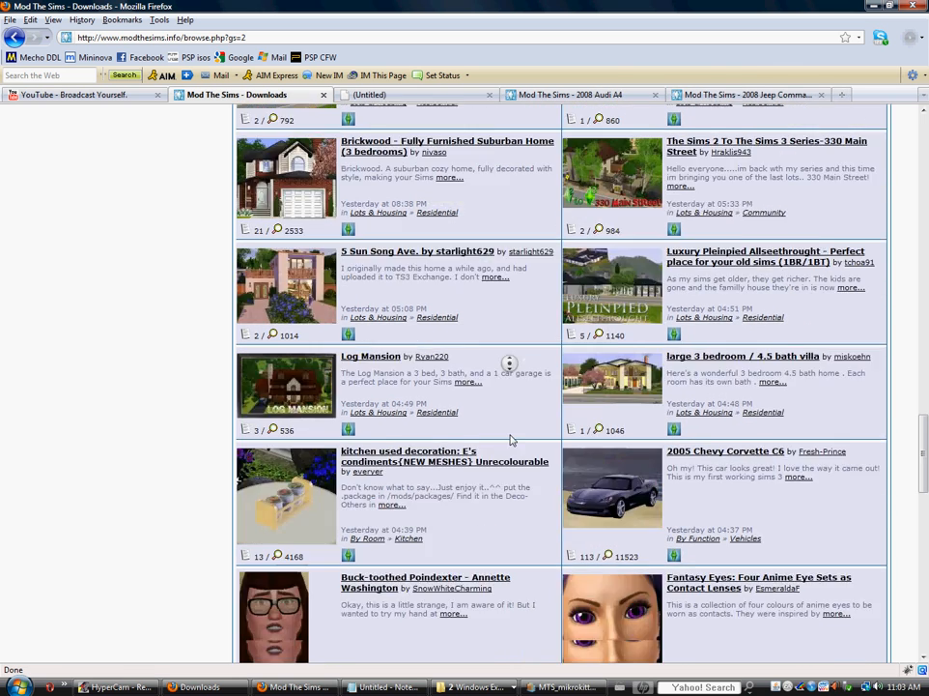
scroll(down, 3)
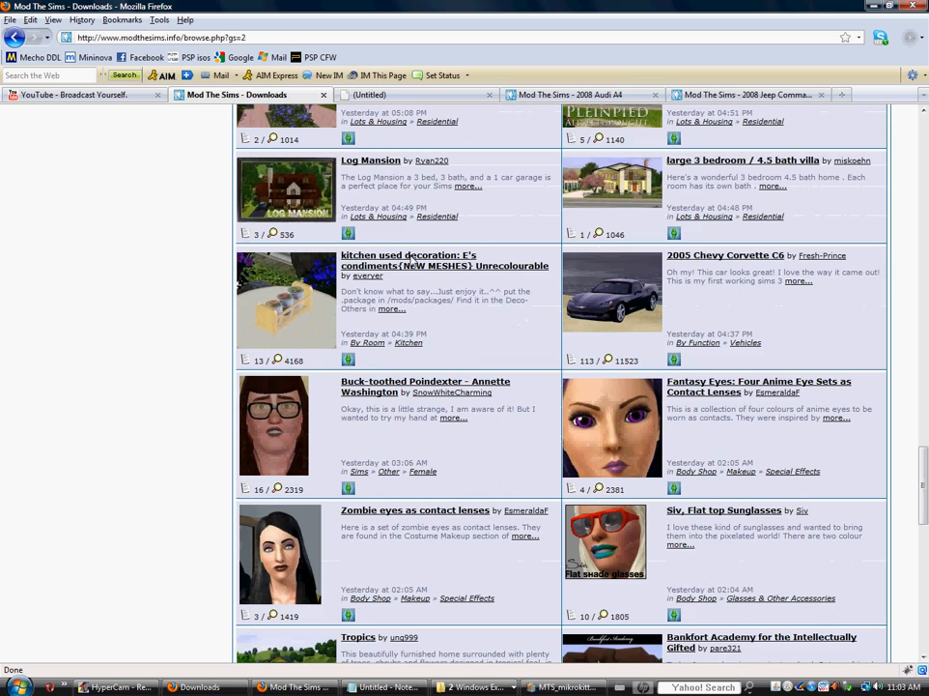
scroll(down, 3)
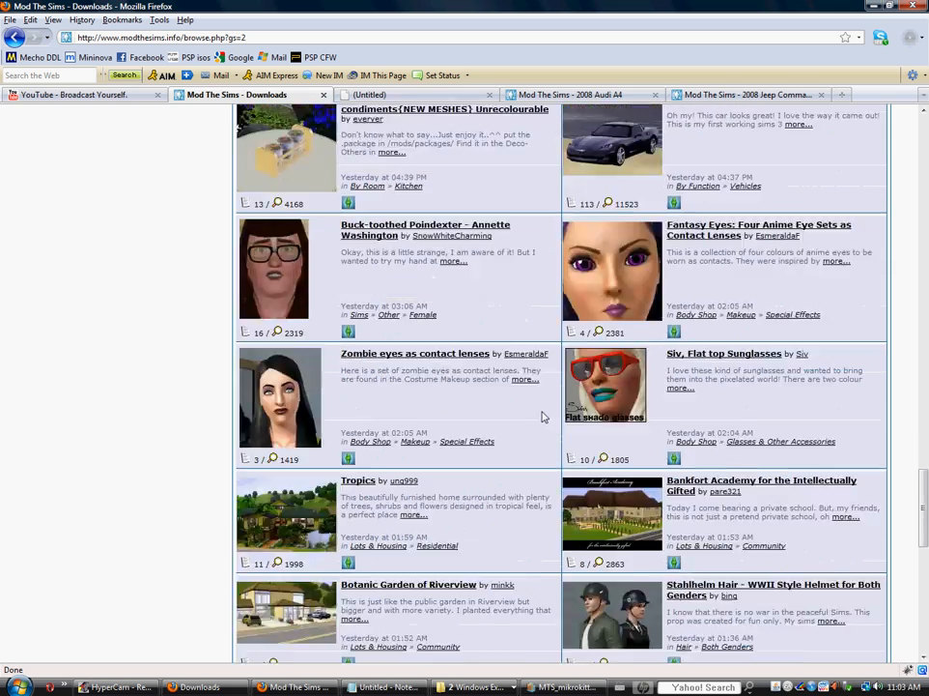
scroll(down, 3)
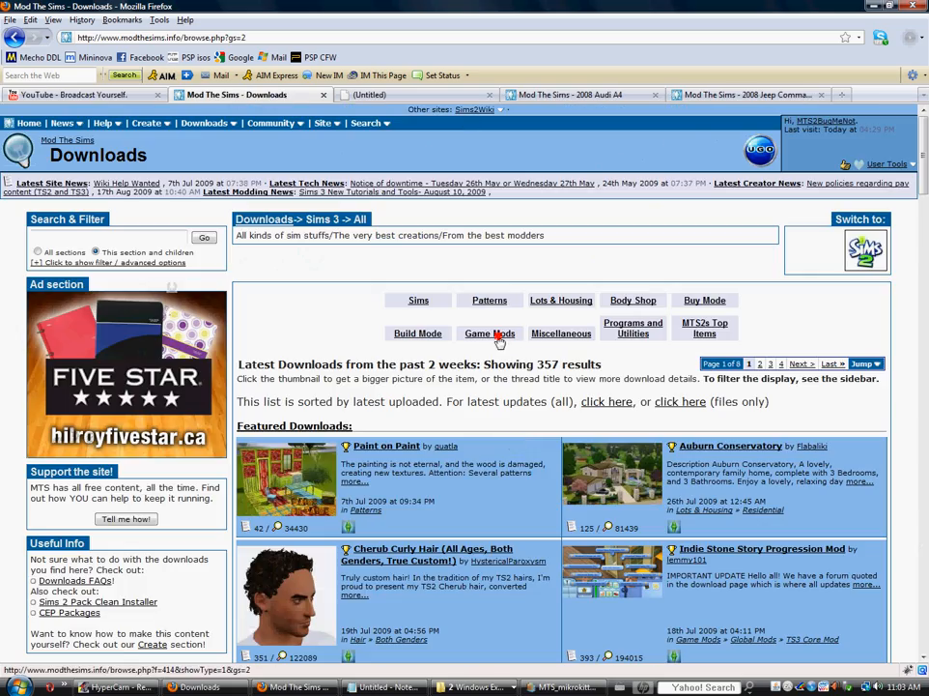
click(489, 333)
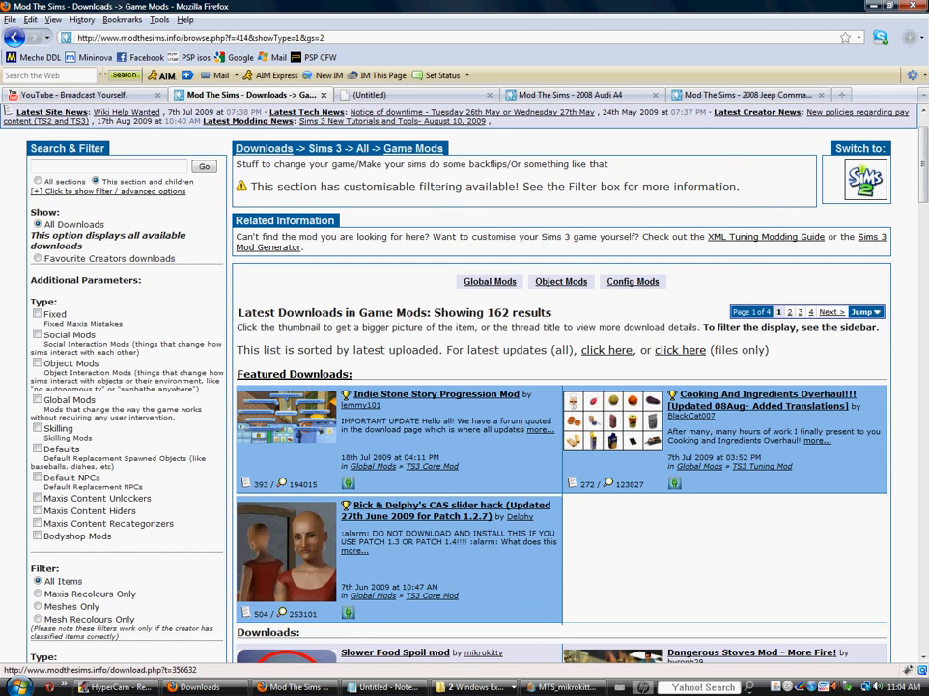
scroll(down, 3)
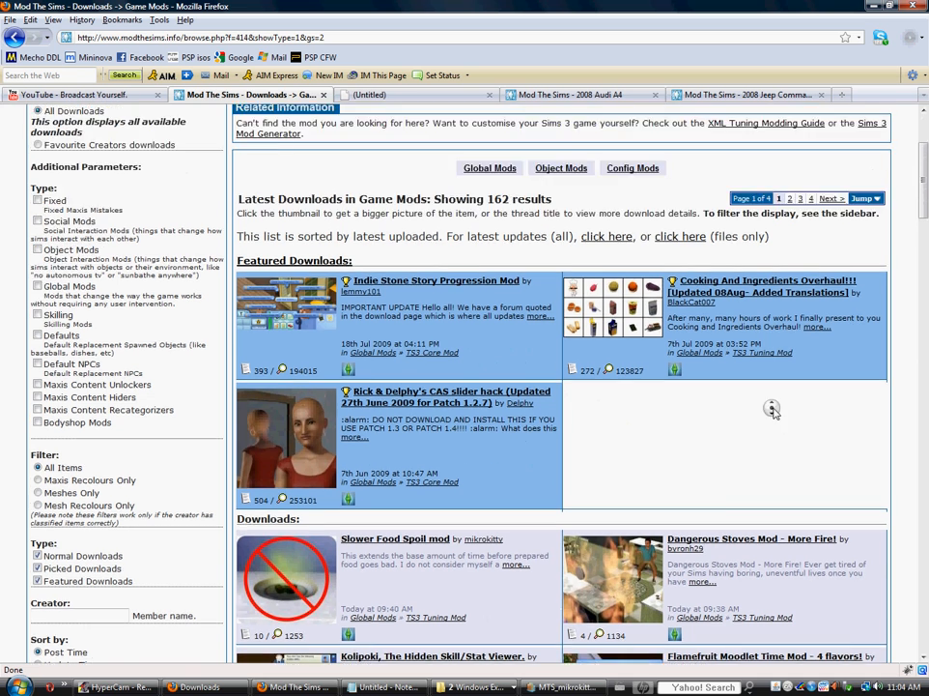
scroll(down, 3)
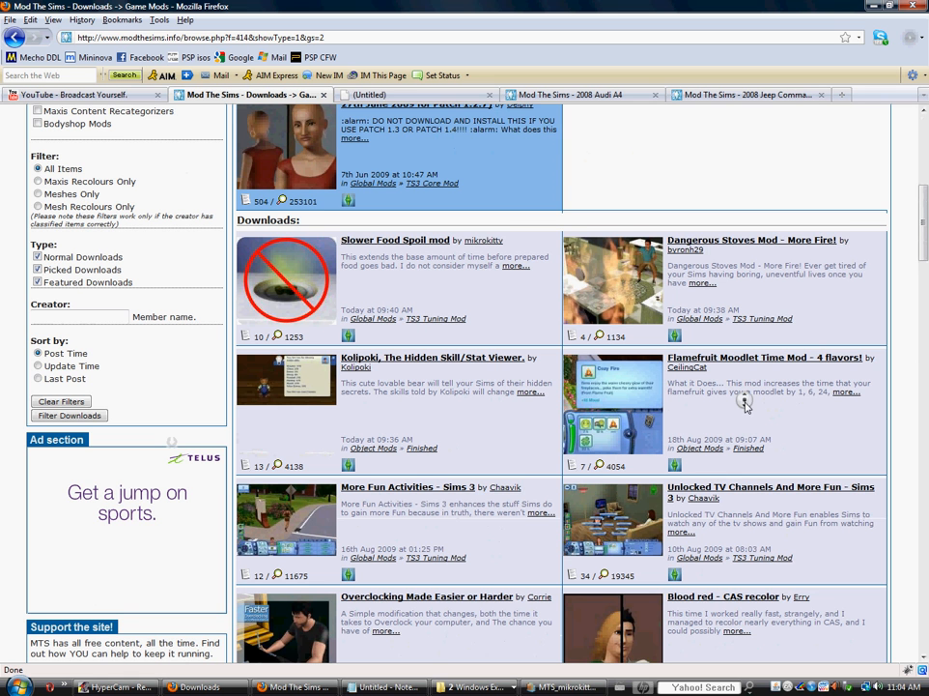
scroll(down, 3)
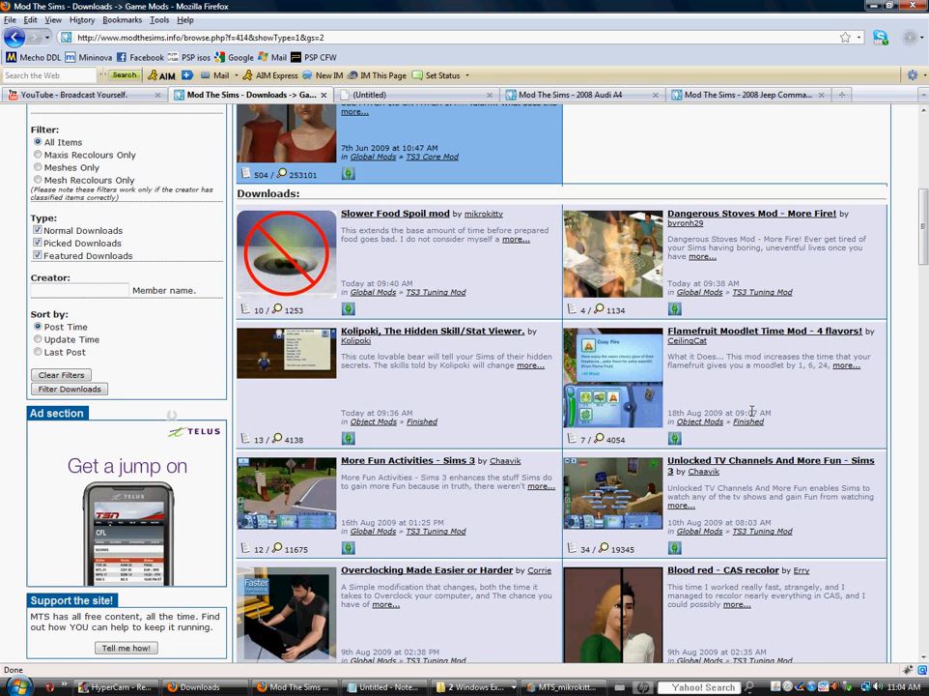
scroll(down, 3)
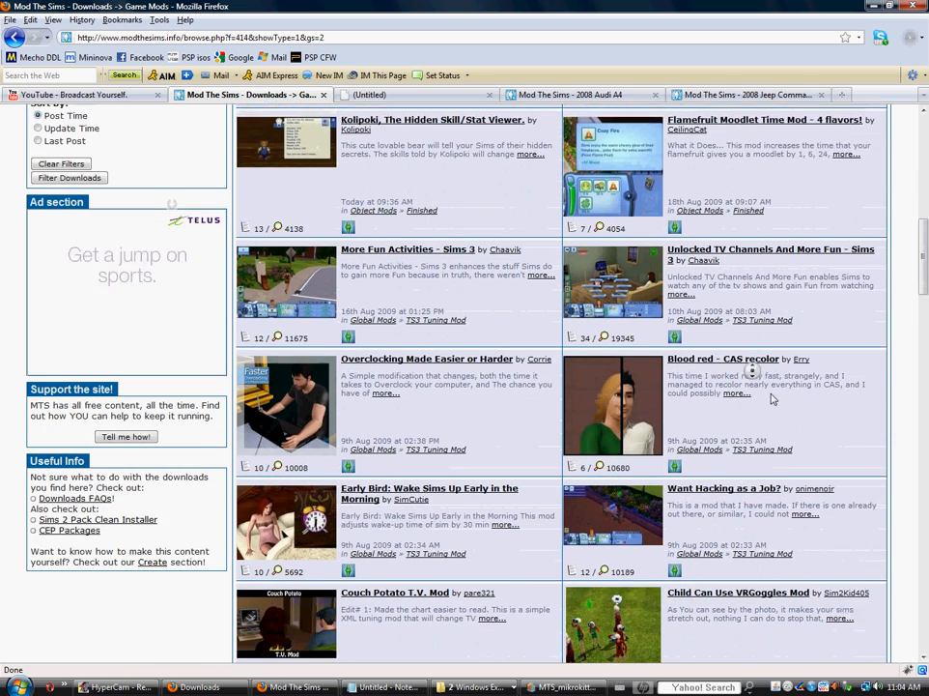
scroll(down, 3)
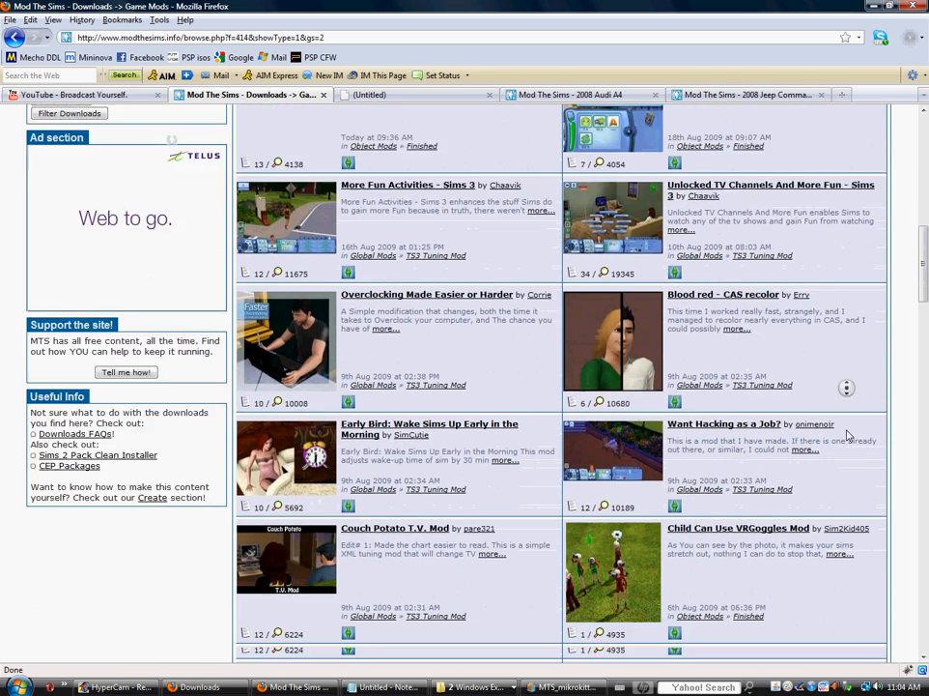
scroll(down, 3)
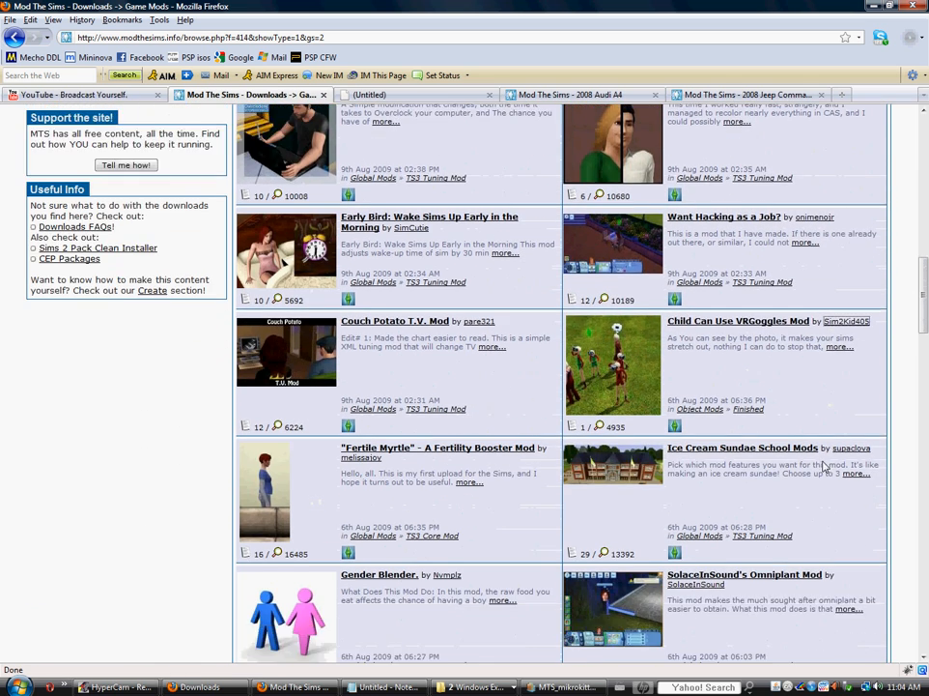
scroll(down, 3)
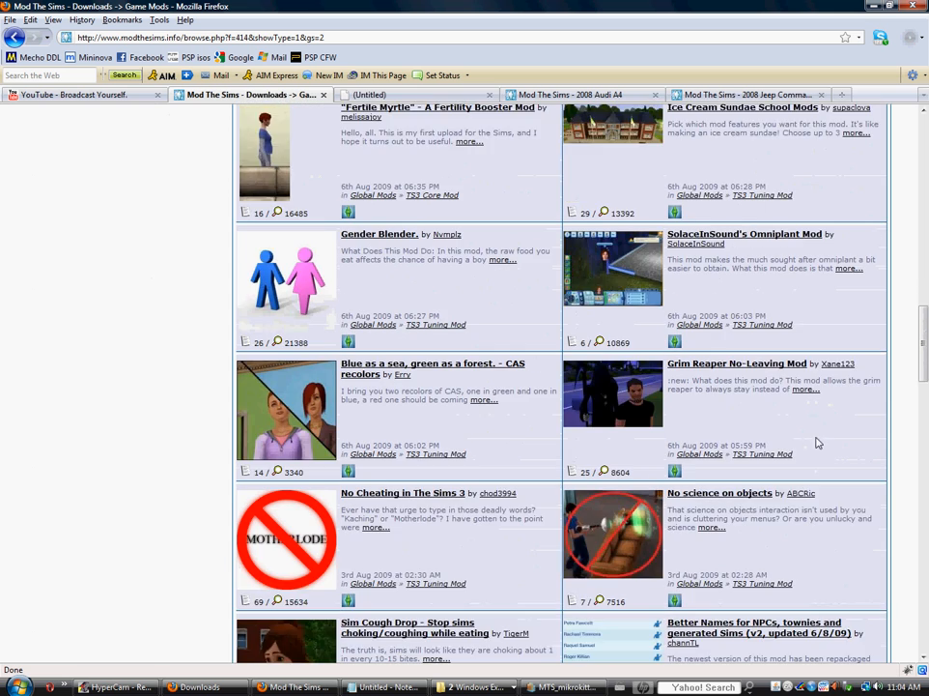
scroll(down, 3)
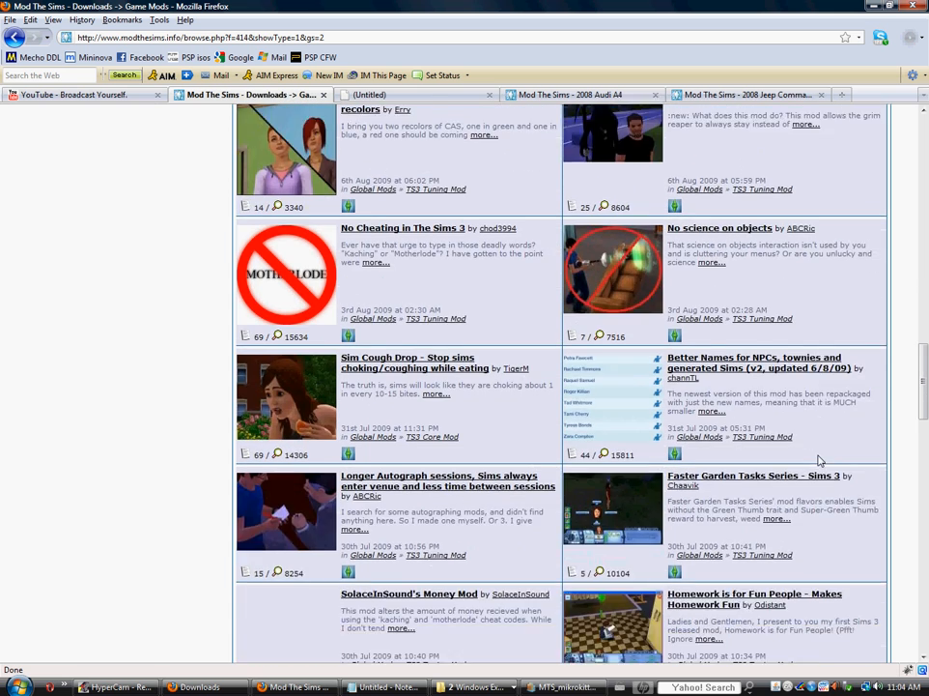
scroll(down, 3)
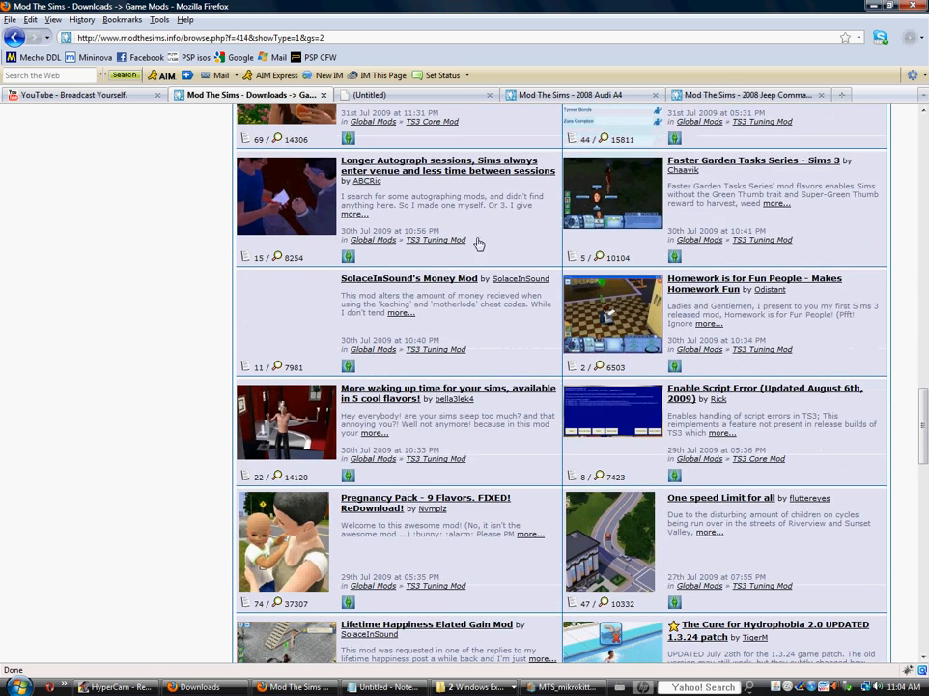
scroll(down, 3)
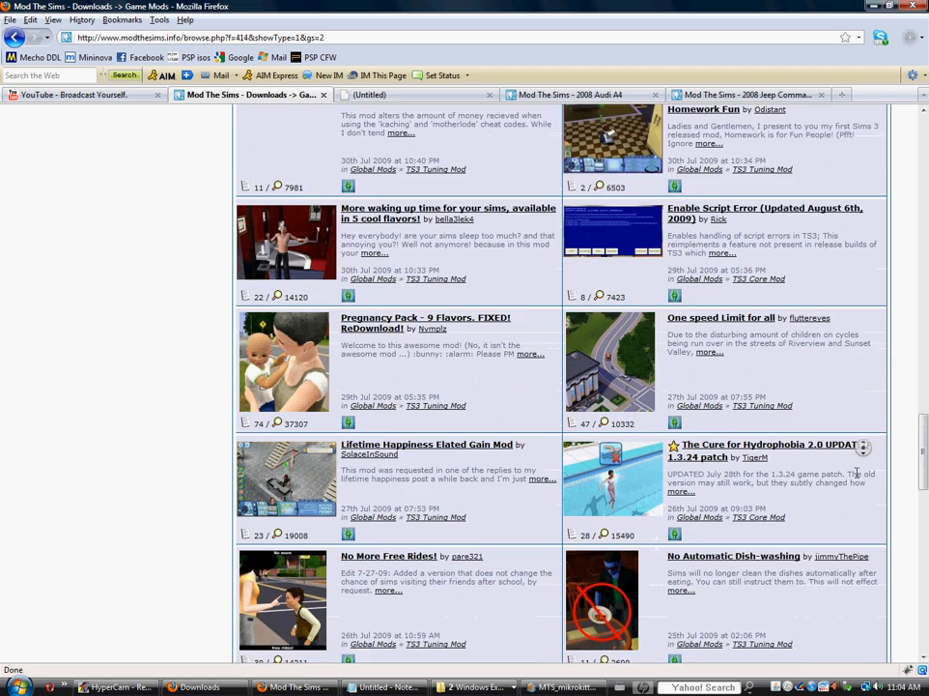
scroll(down, 3)
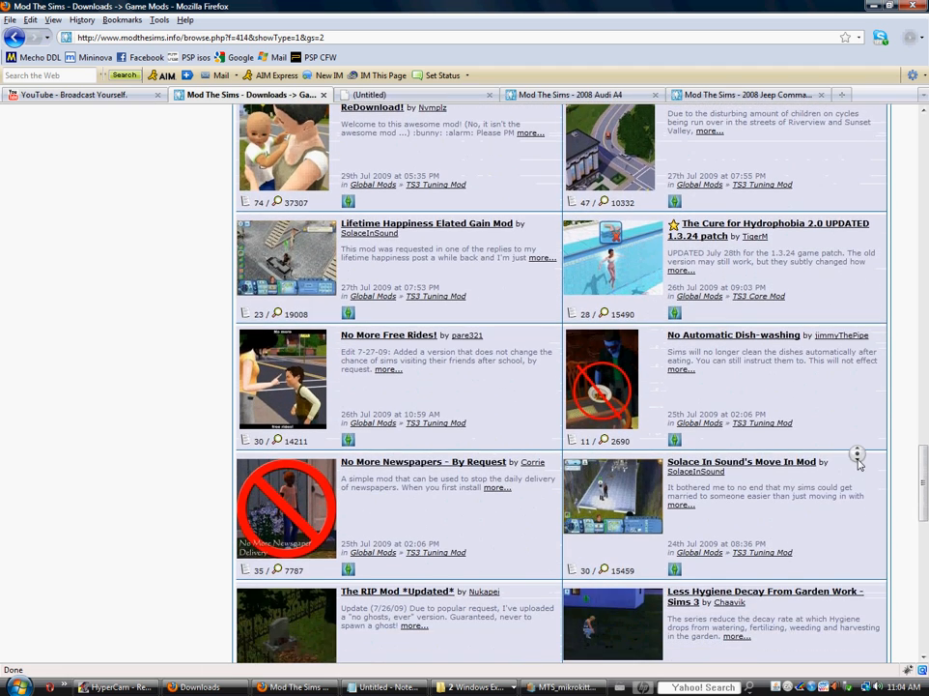
scroll(down, 3)
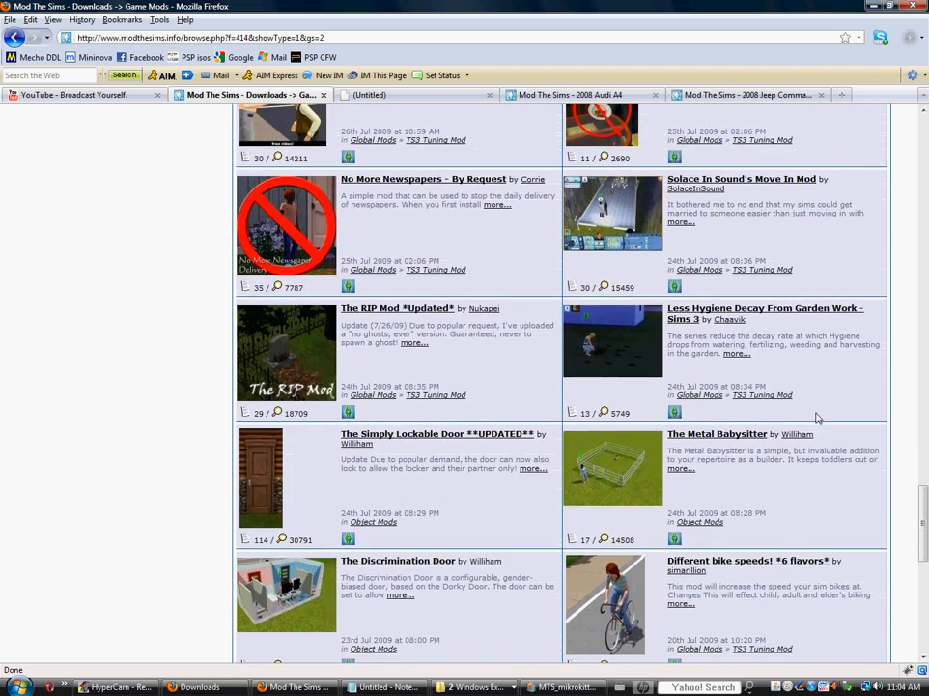
scroll(down, 3)
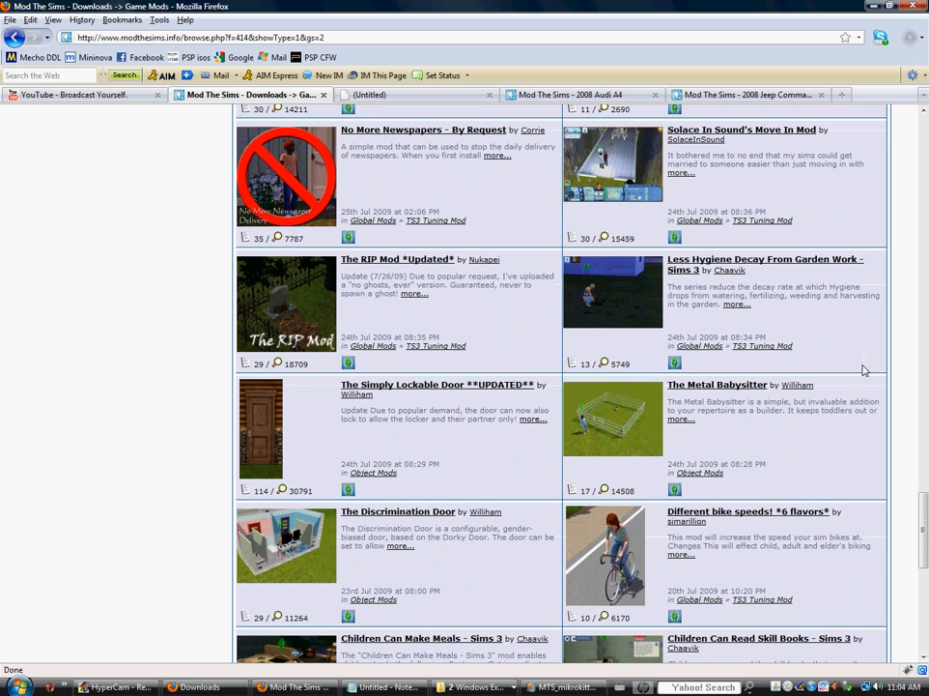
scroll(down, 3)
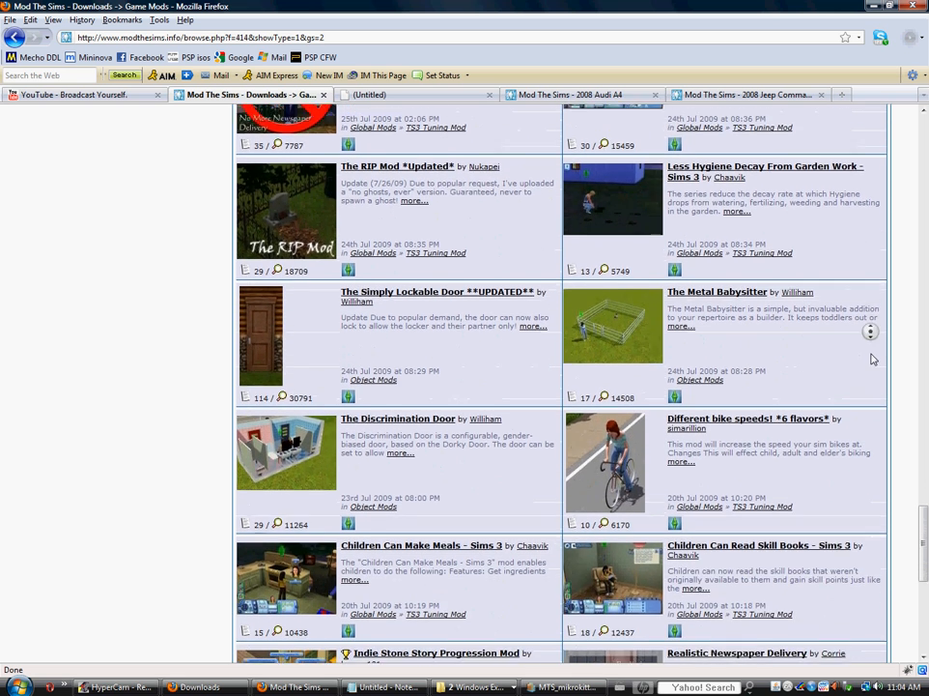
scroll(down, 3)
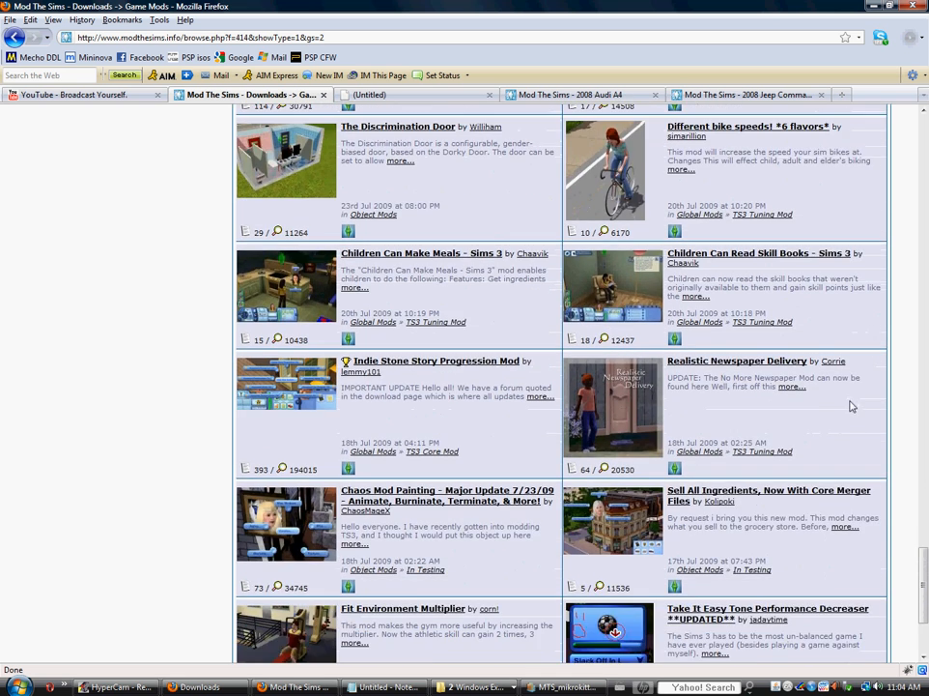
scroll(down, 3)
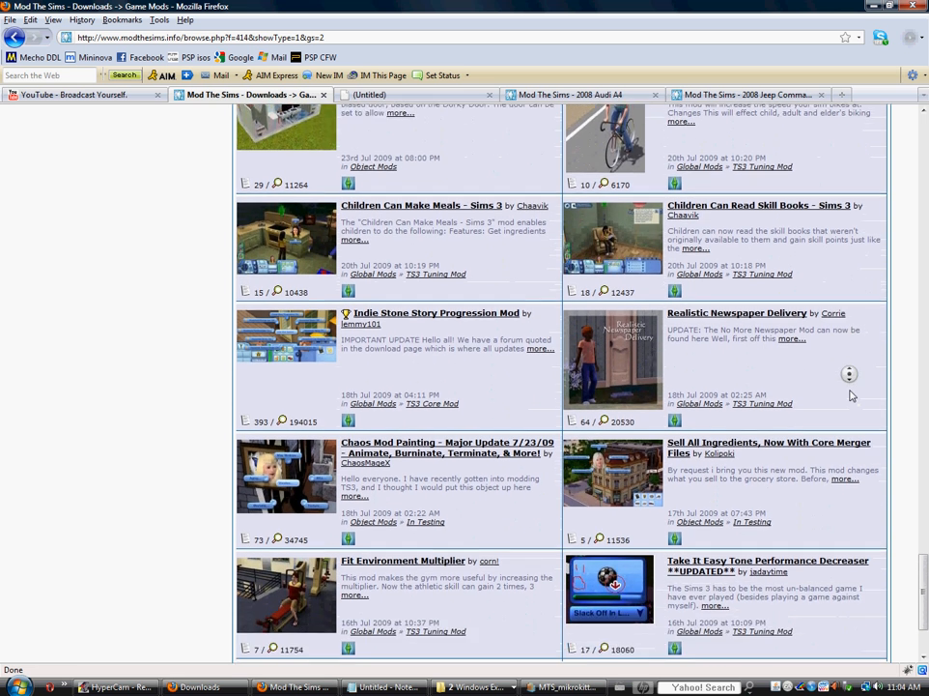
scroll(down, 3)
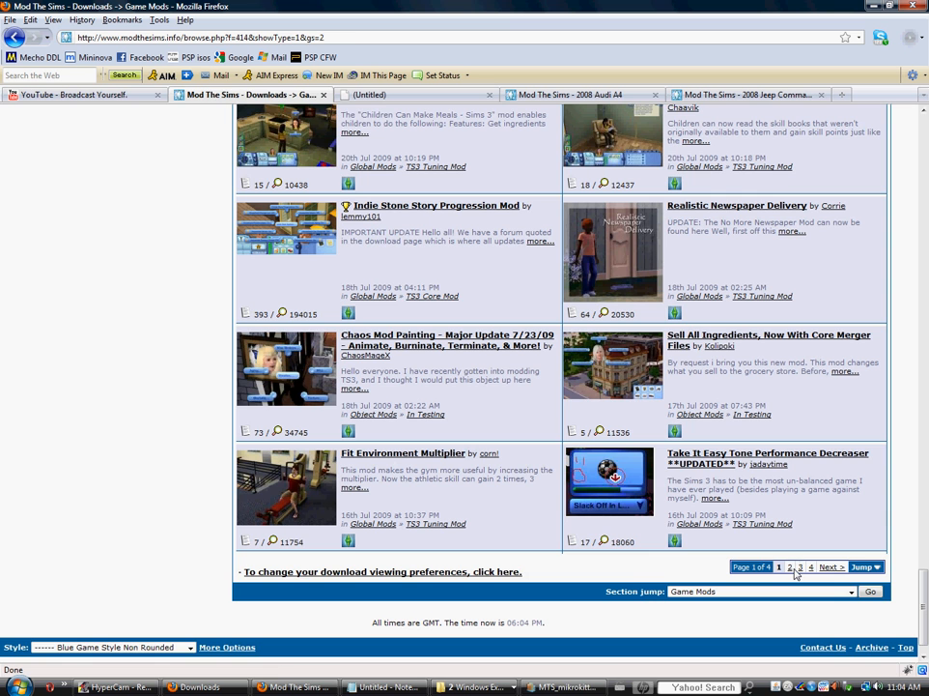
Go to page 2 of the Game Mods listing and scroll through it
click(790, 567)
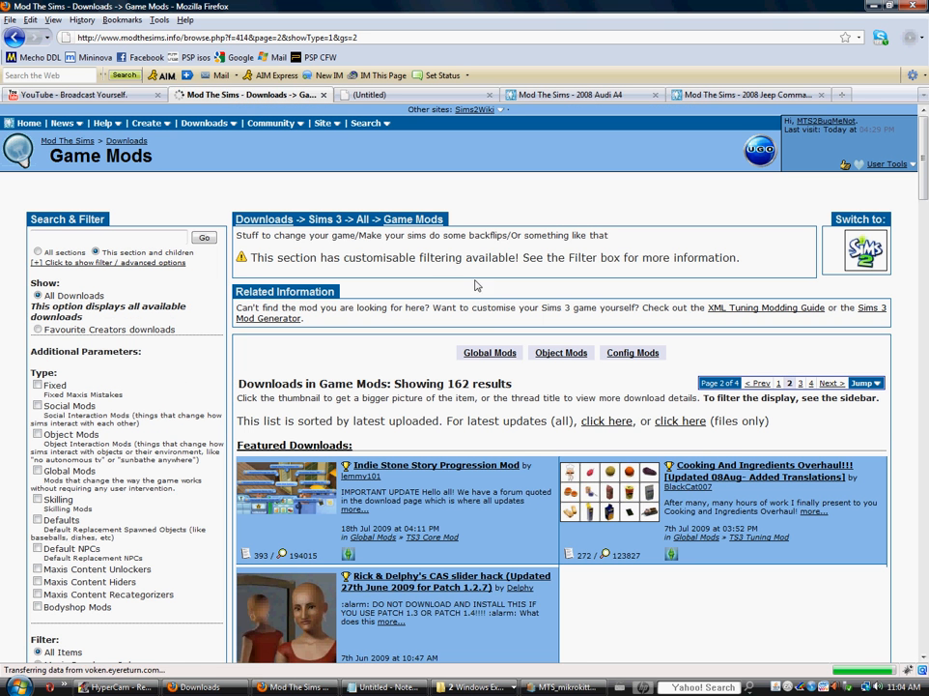
scroll(down, 3)
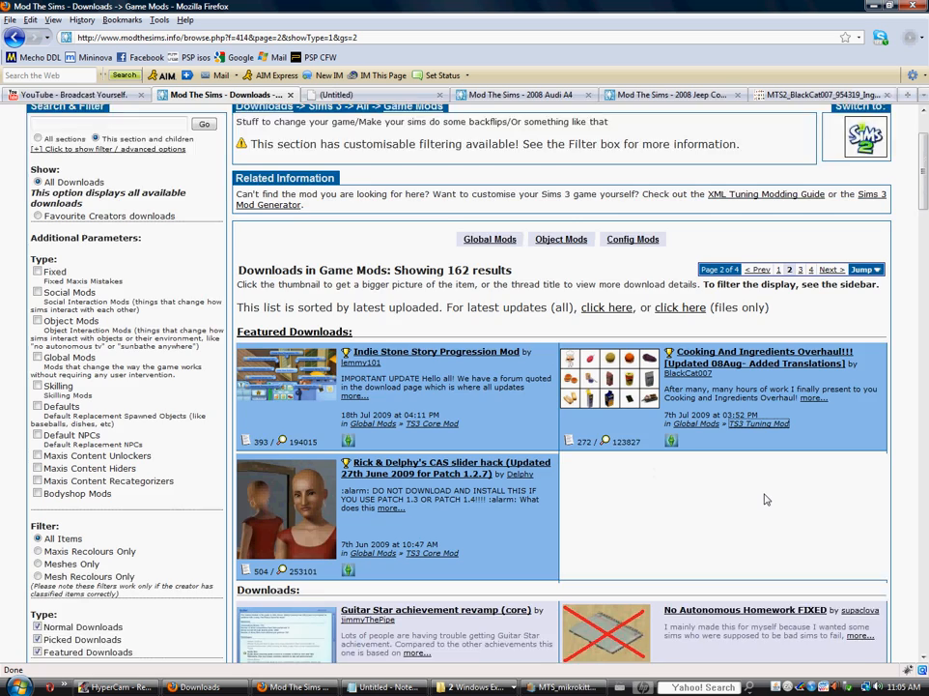
scroll(down, 3)
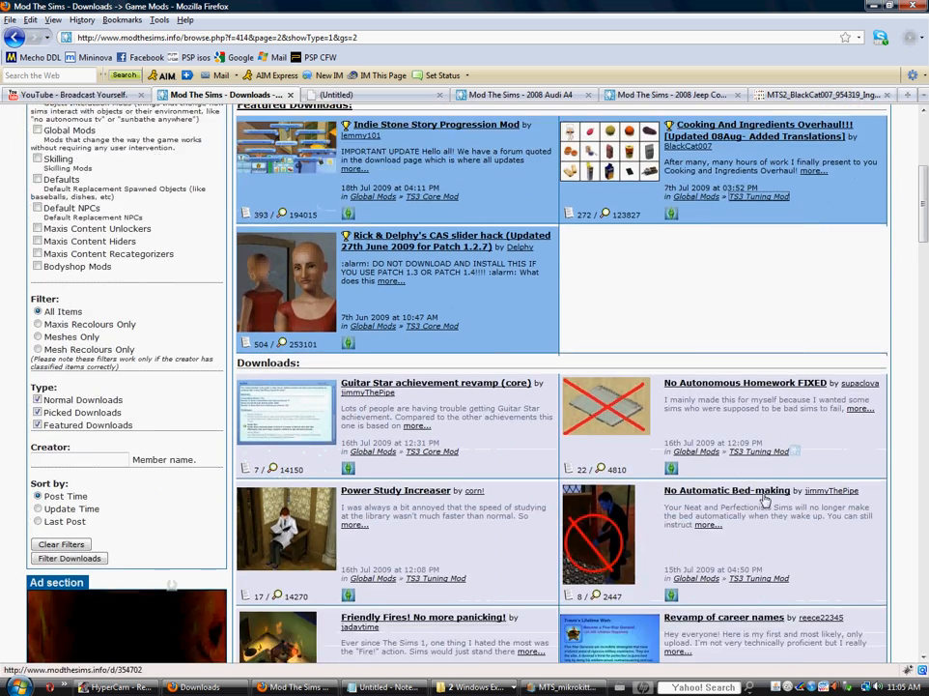
scroll(down, 3)
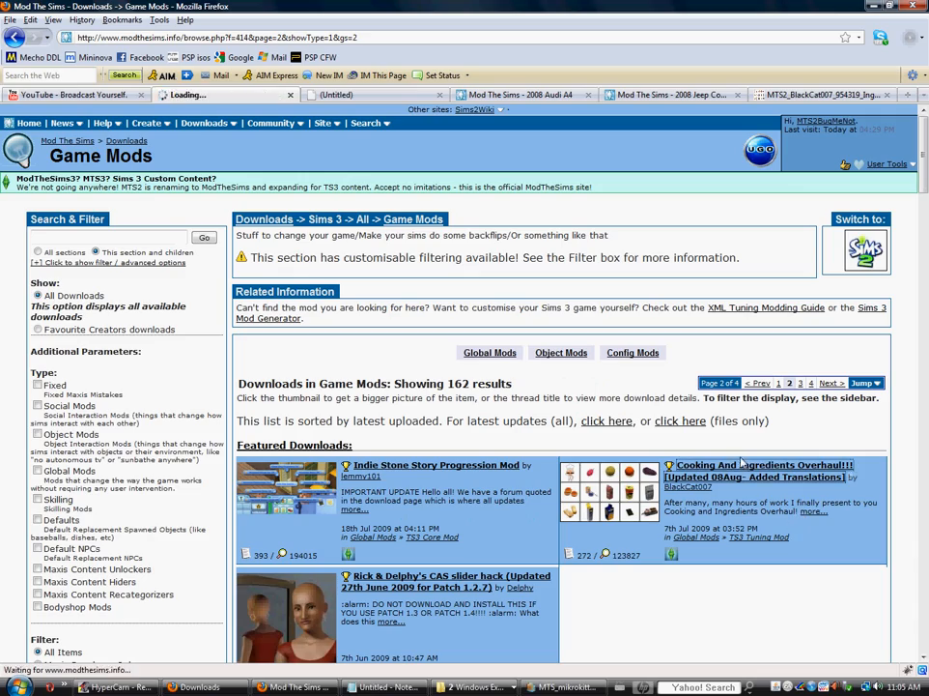
Open the Cooking And Ingredients Overhaul page and scroll to its download files
click(760, 464)
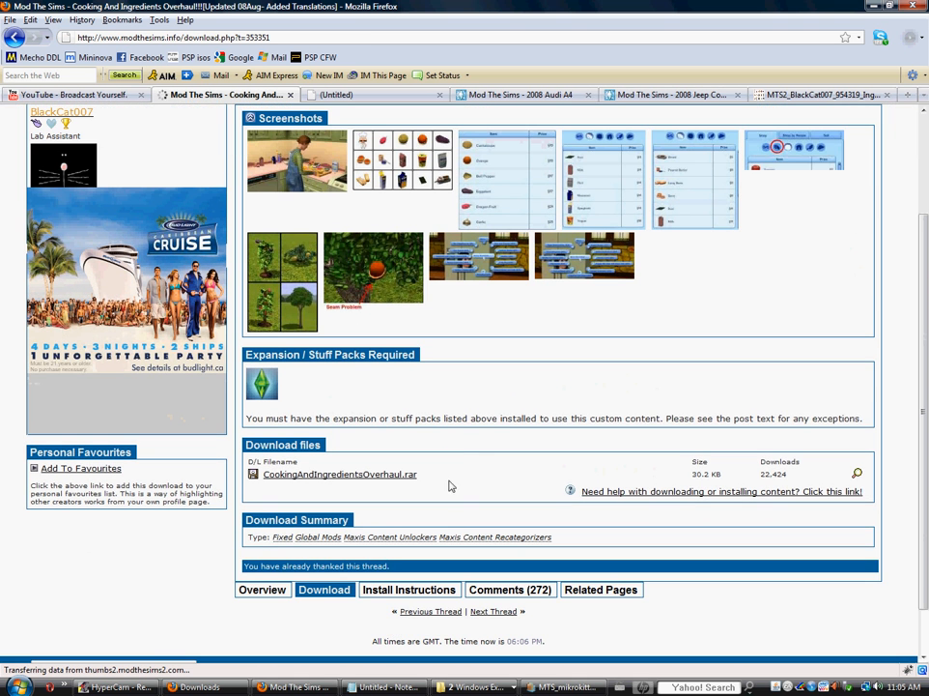
mouse_move(411, 491)
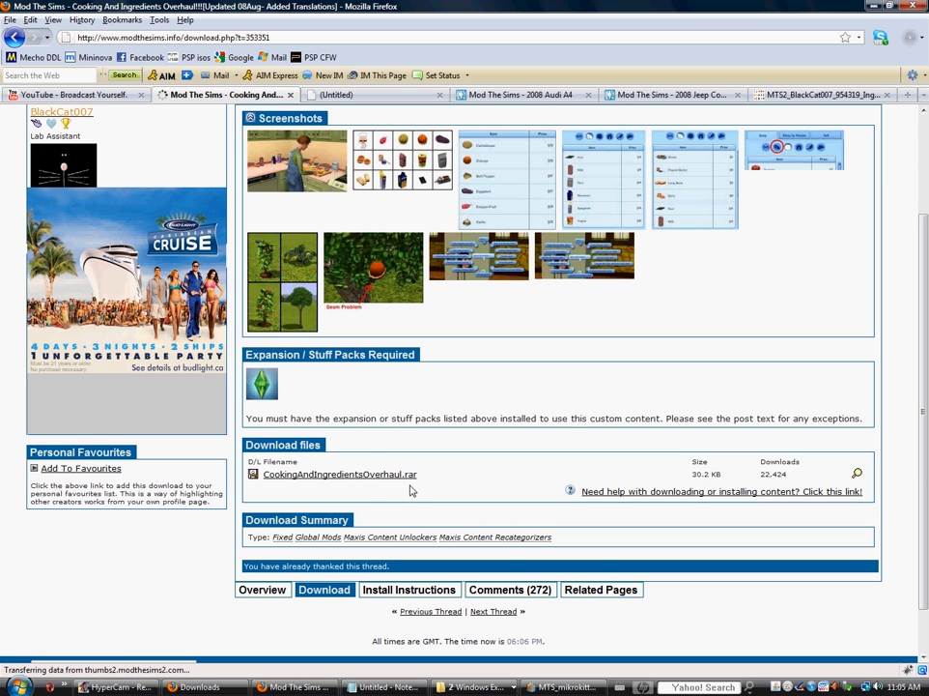
mouse_move(476, 469)
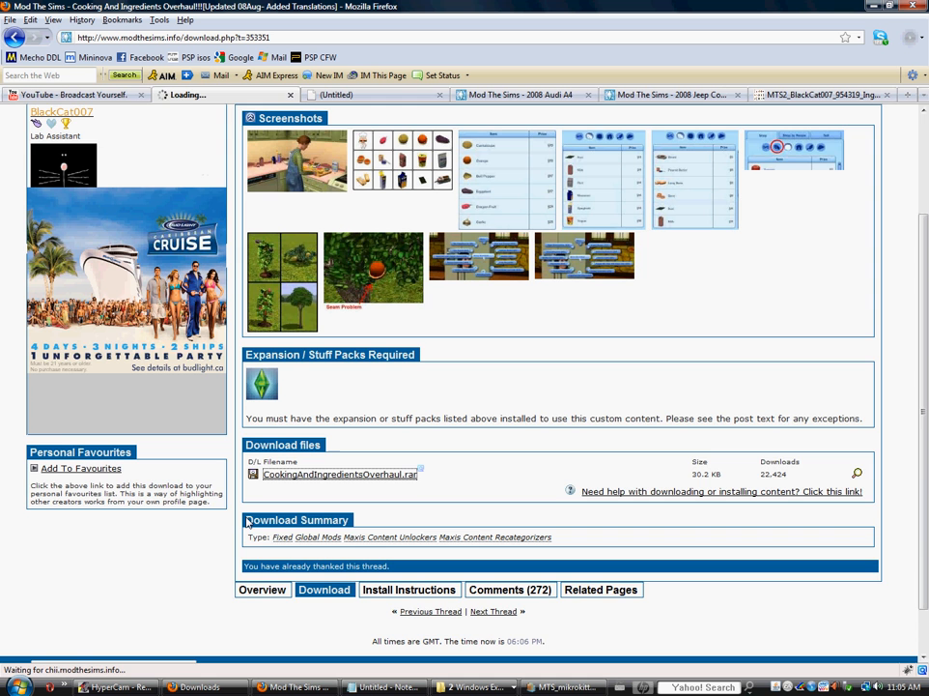
scroll(down, 3)
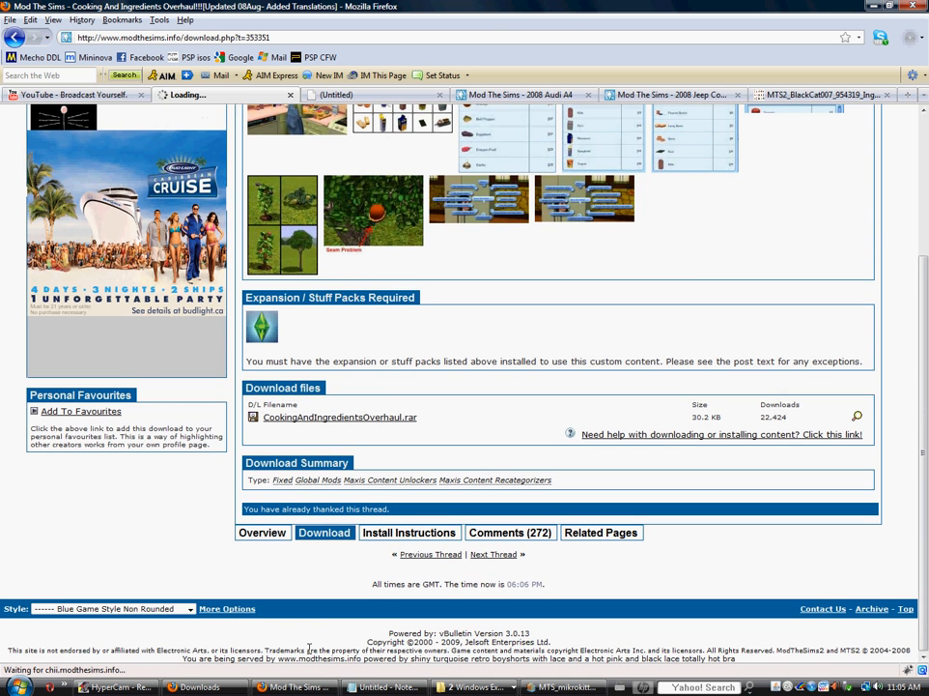
scroll(up, 3)
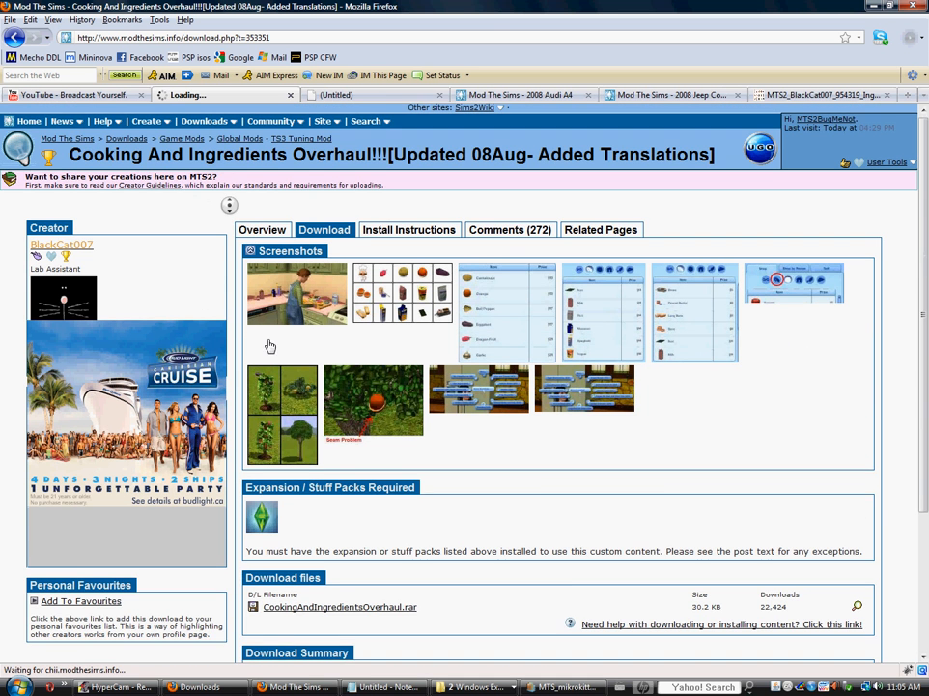
scroll(down, 3)
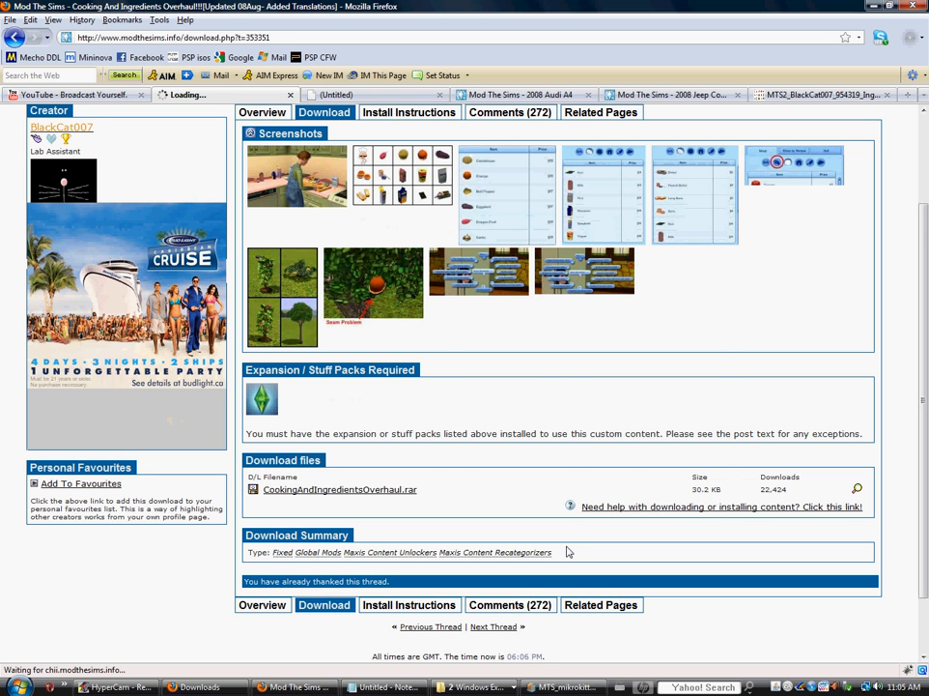
Save CookingAndIngredientsOverhaul.rar and open it from the Firefox downloads list
click(339, 489)
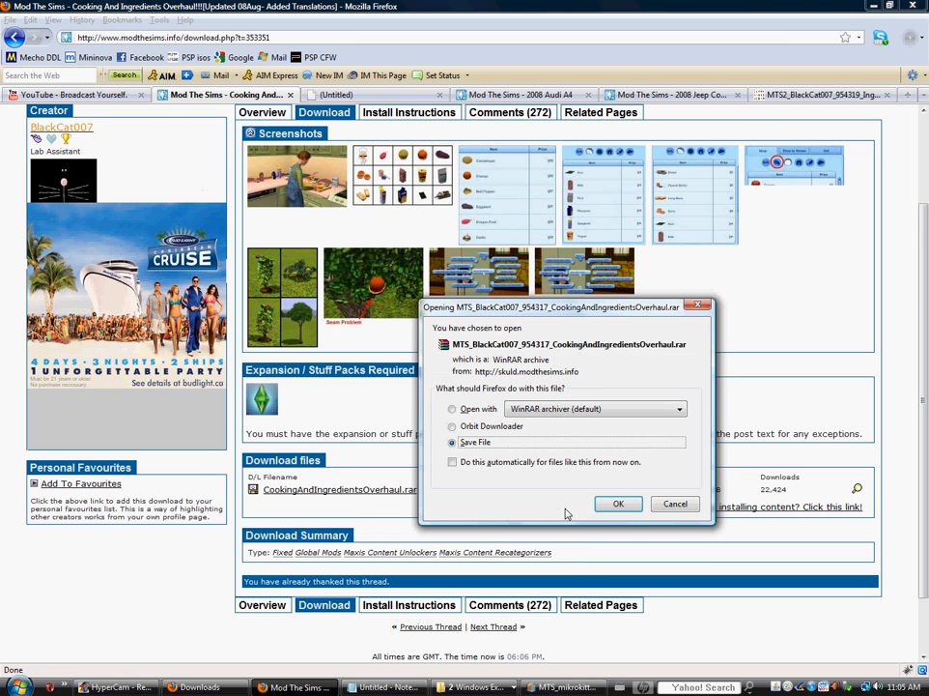
mouse_move(557, 499)
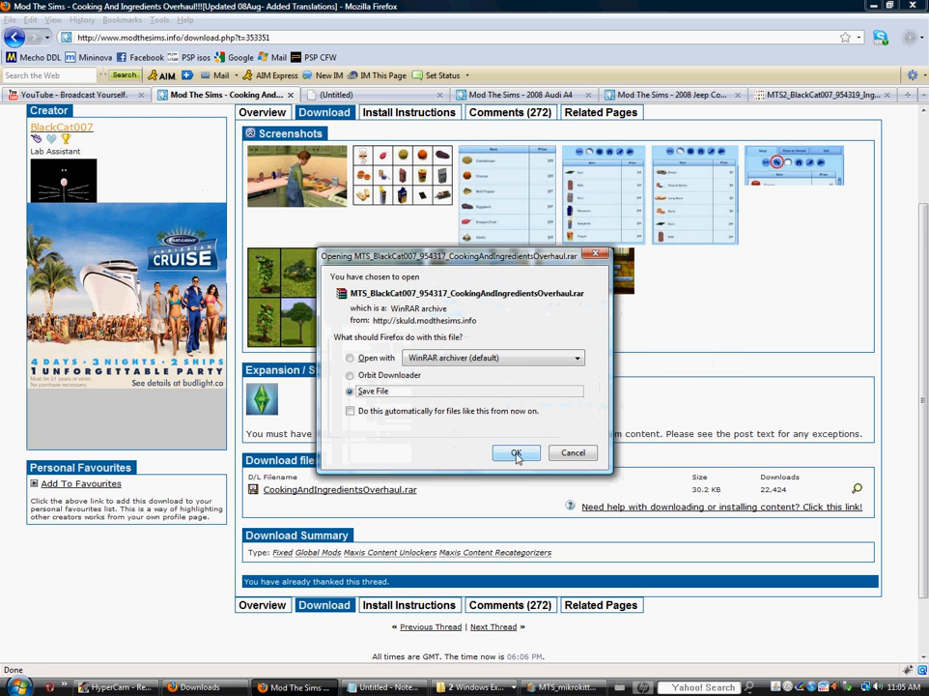
click(516, 452)
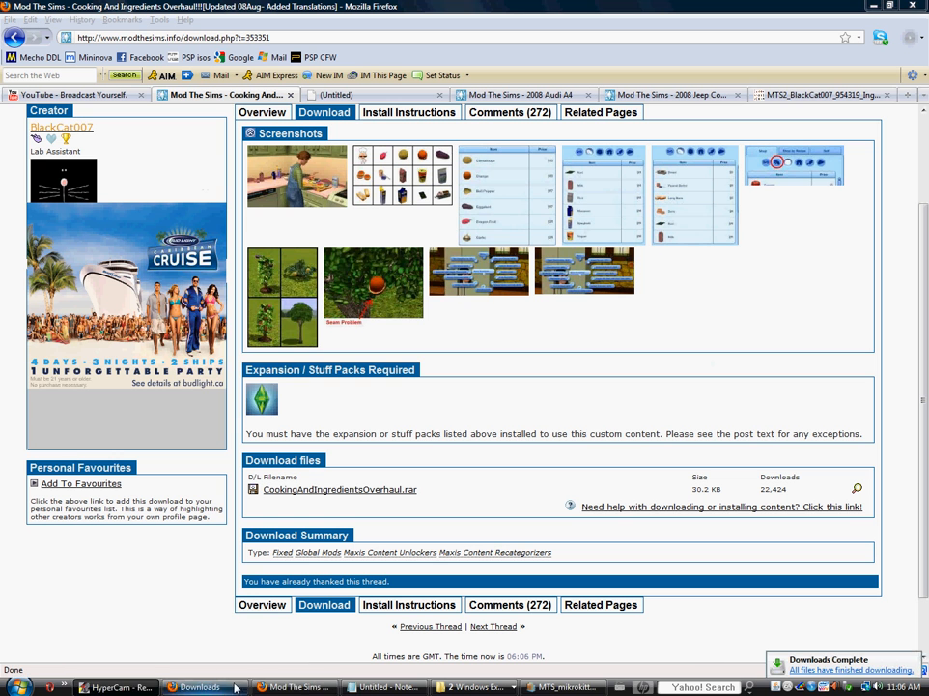
click(200, 687)
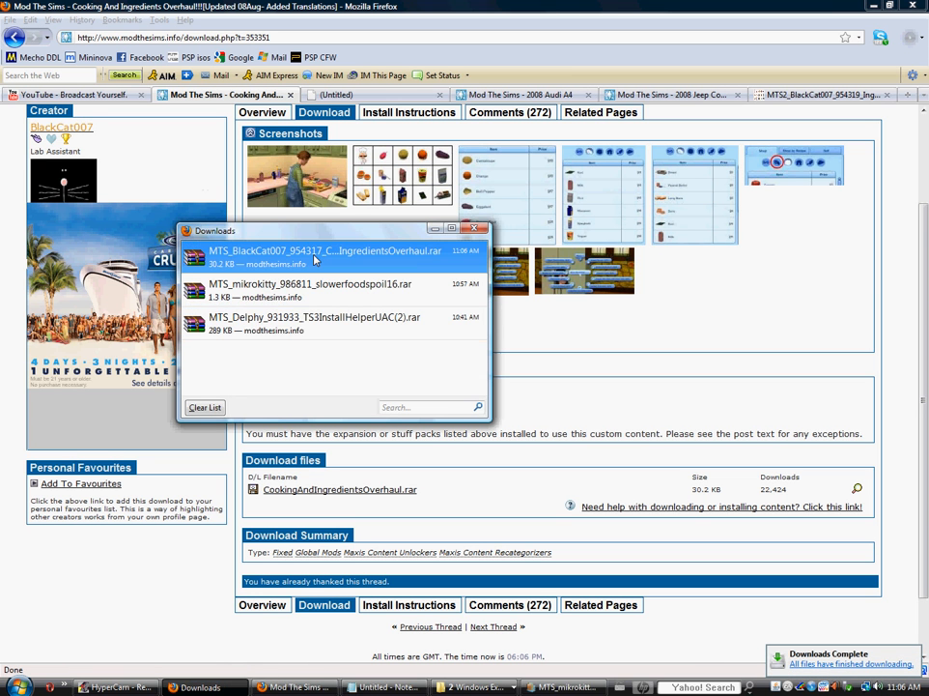
double_click(326, 250)
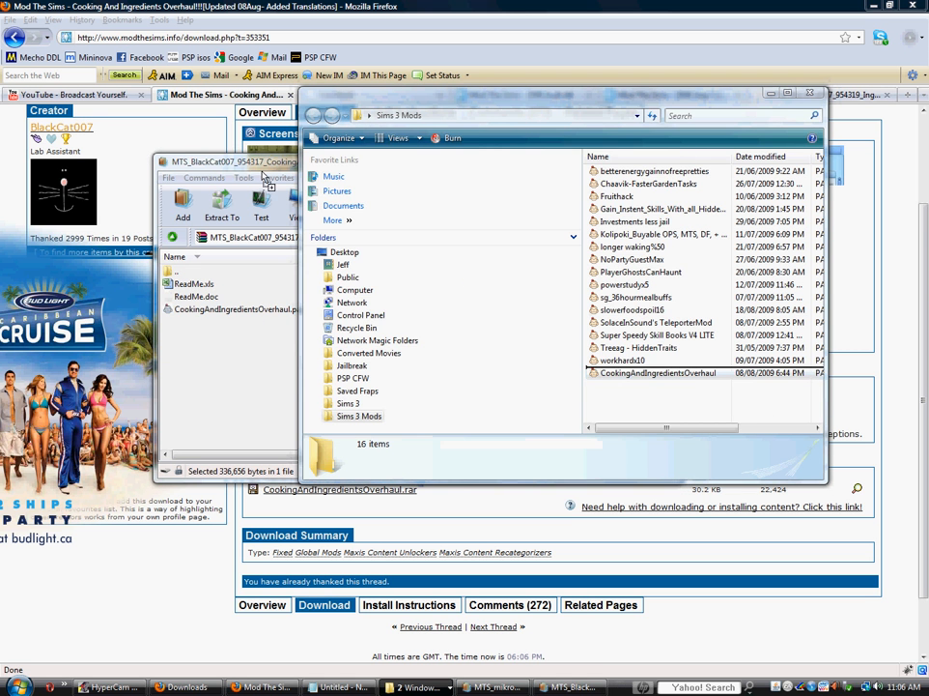
Keep the existing CookingAndIngredientsOverhaul.package by declining to overwrite it
click(658, 373)
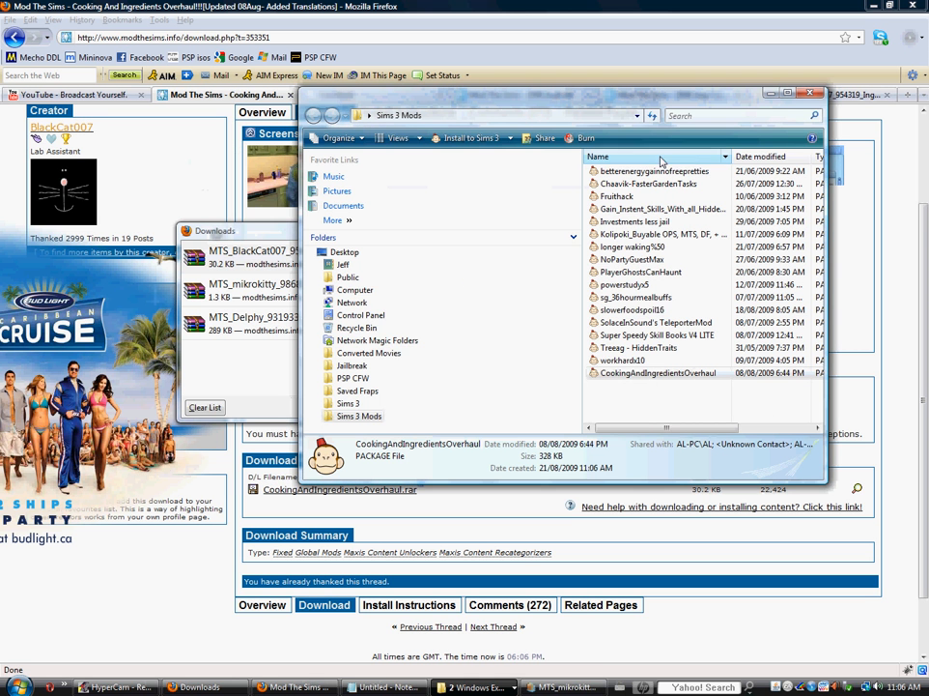
right_click(657, 373)
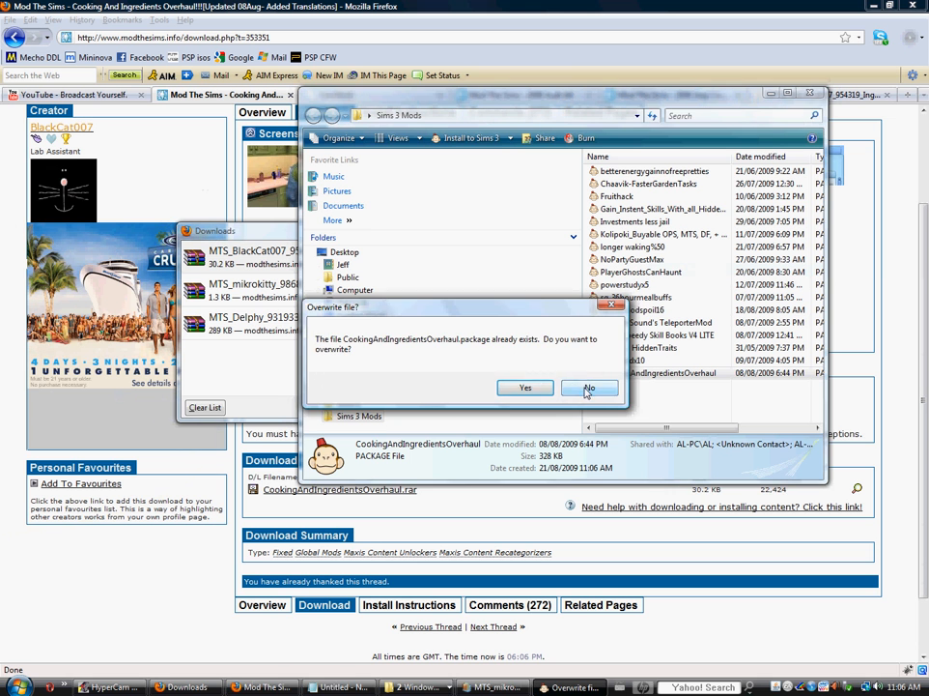
click(589, 387)
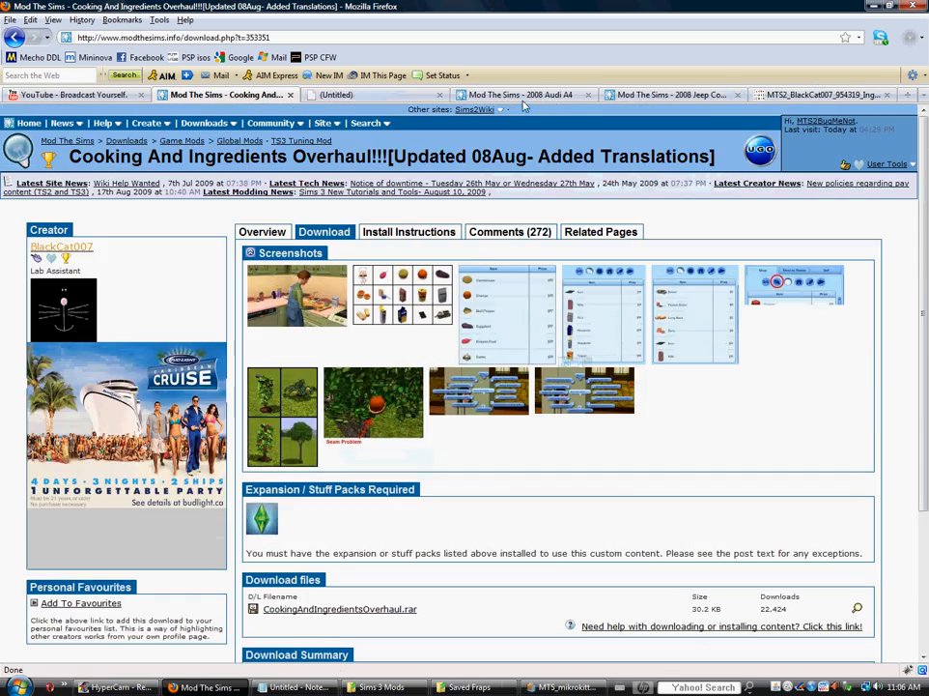
Switch to the 2008 Audi A4 tab and scroll its page
click(522, 95)
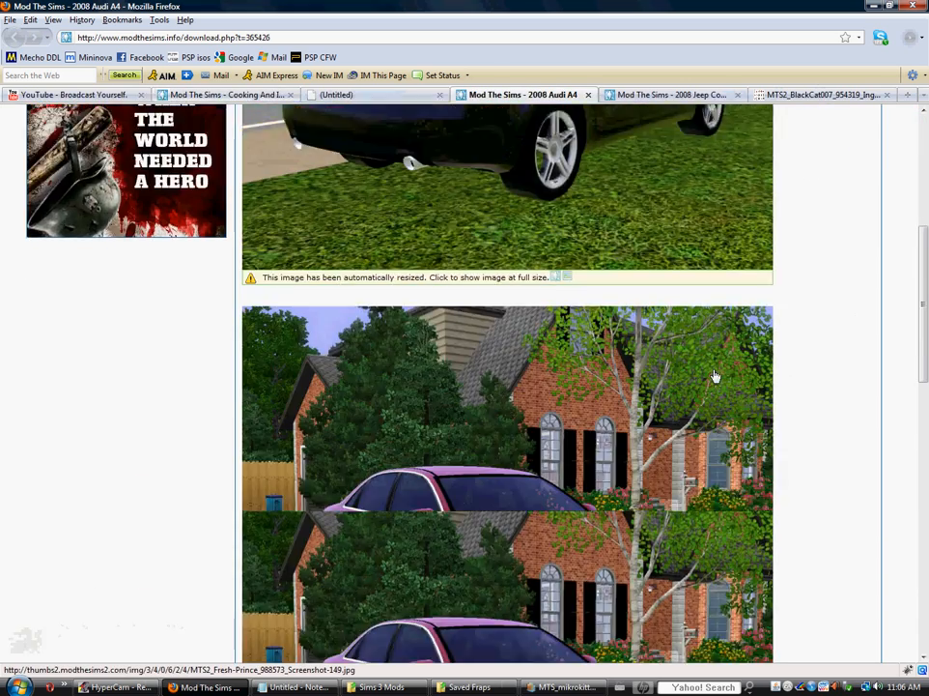
scroll(up, 3)
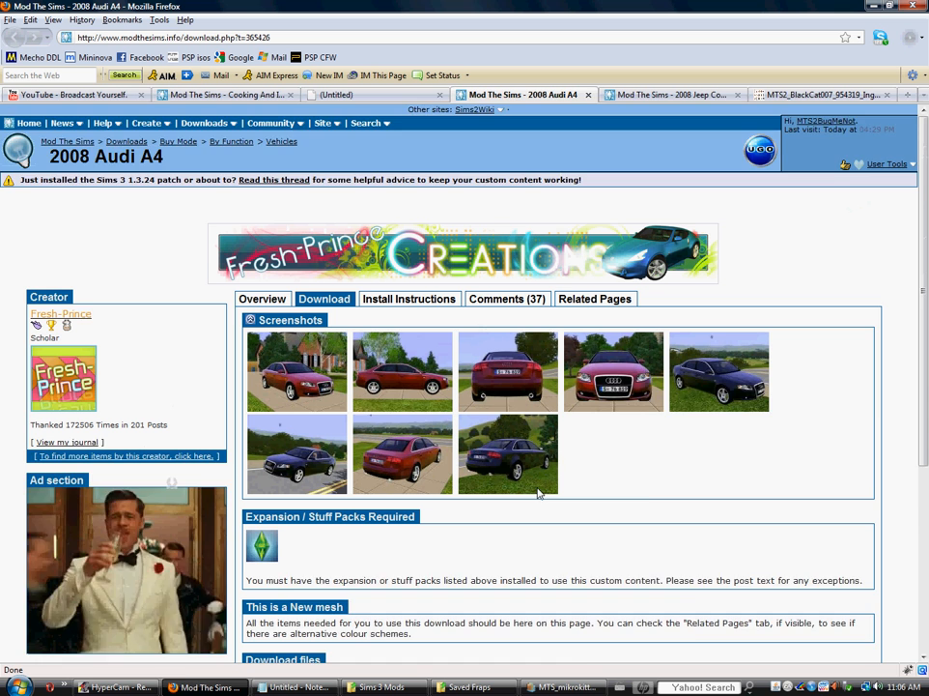
scroll(down, 3)
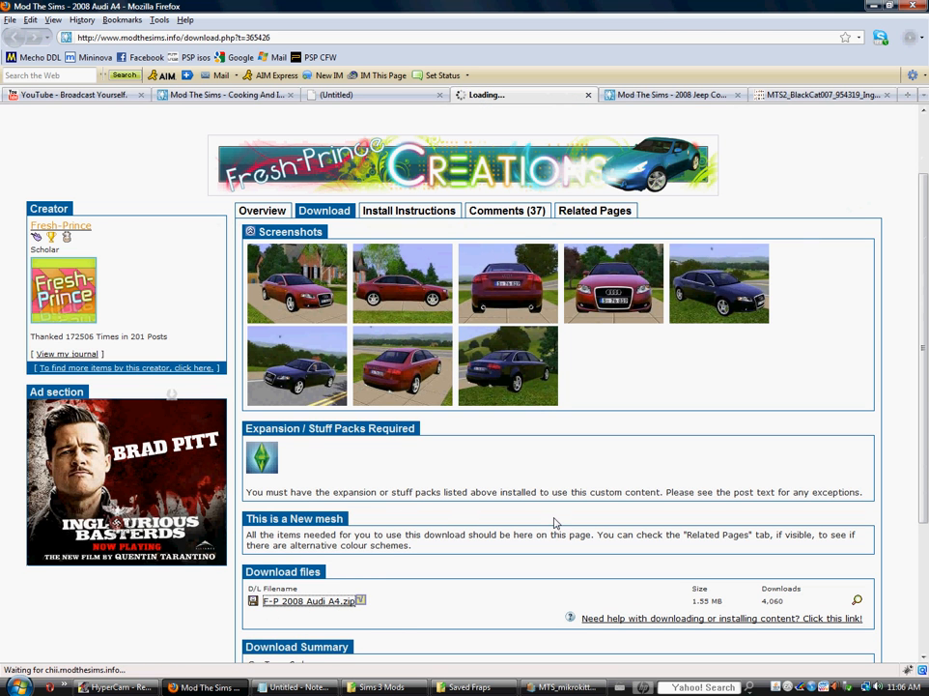
Switch to the 2008 Jeep Commander tab and show its download section
click(671, 94)
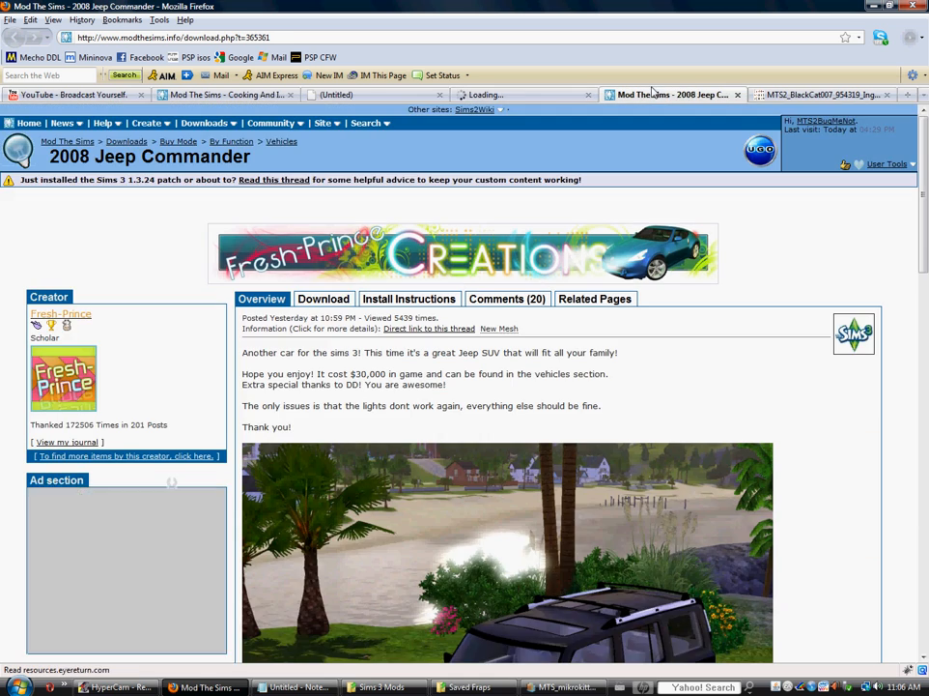
scroll(down, 3)
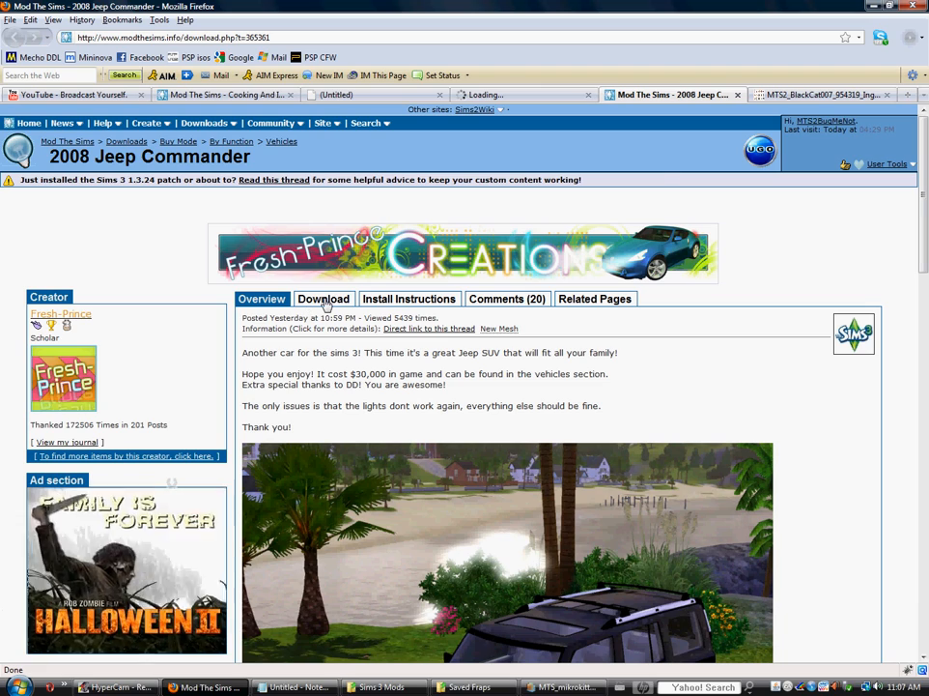
click(324, 298)
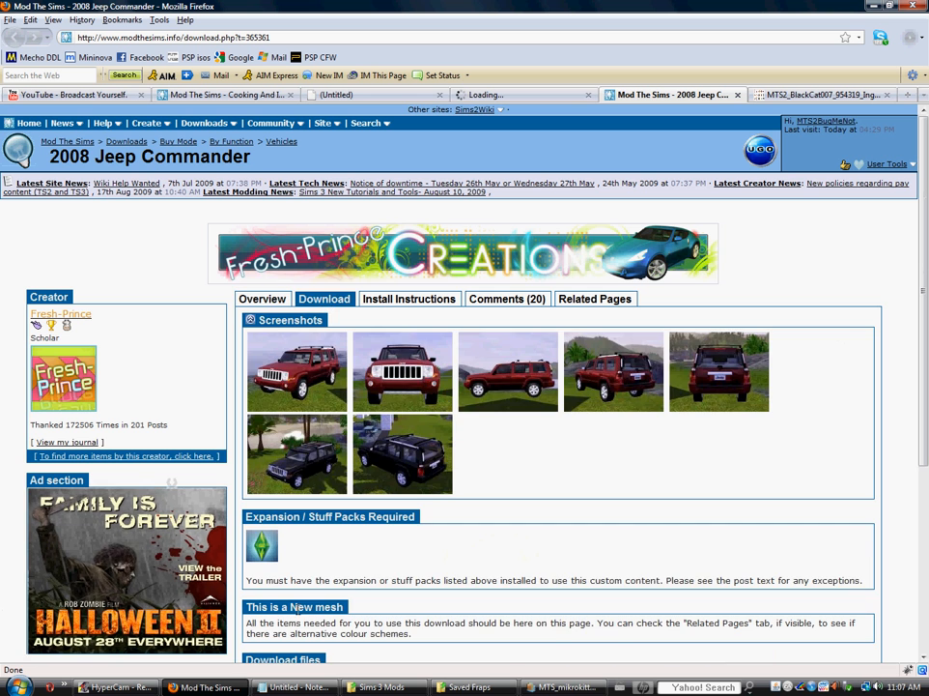
scroll(down, 3)
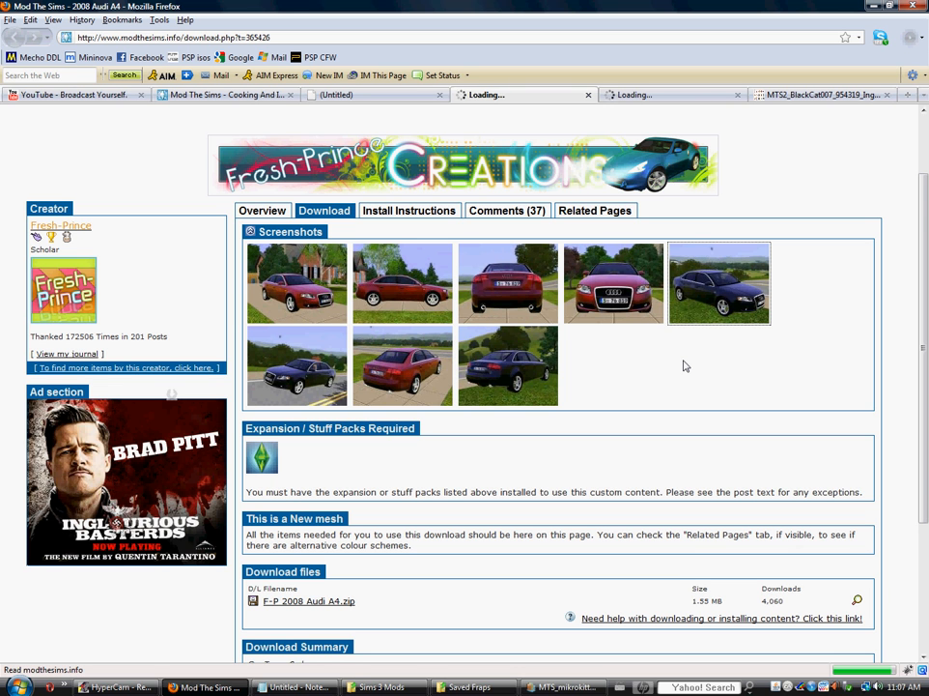
Save F-P 2008 Audi A4.zip and close the Downloads window
click(308, 600)
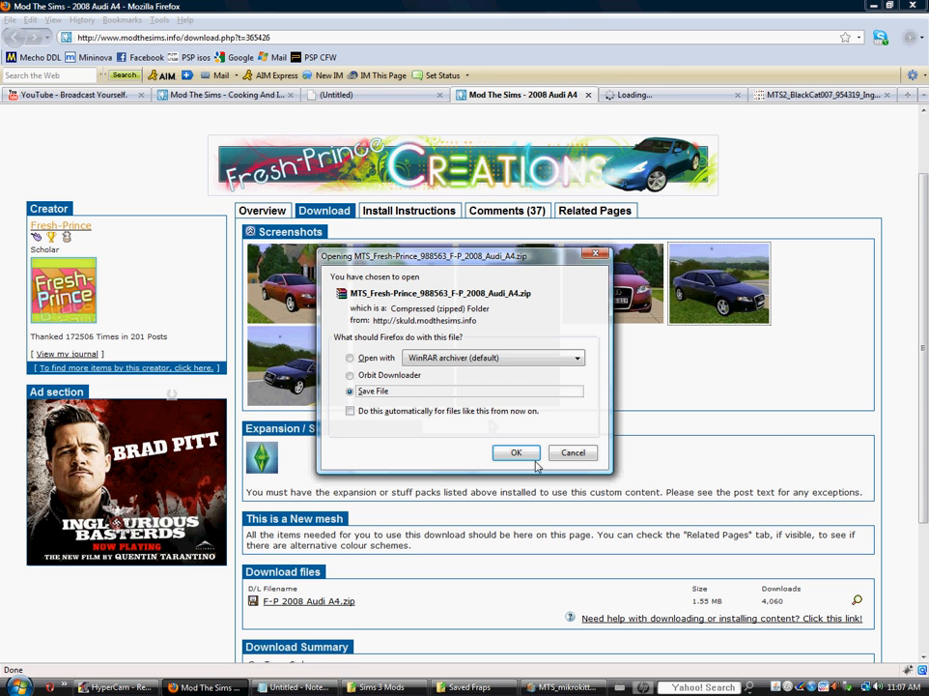
click(516, 452)
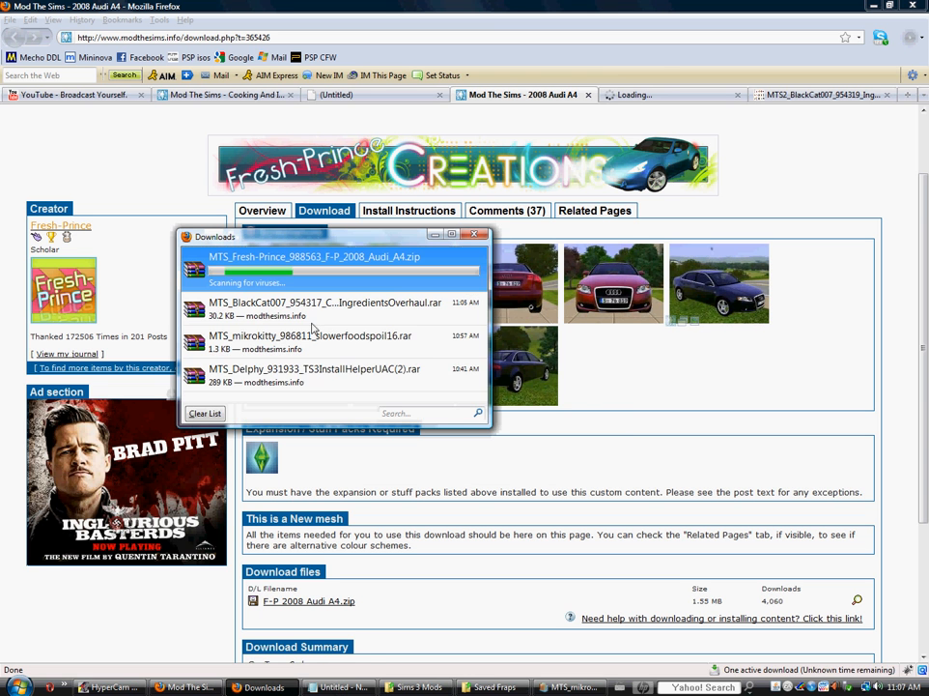
click(475, 234)
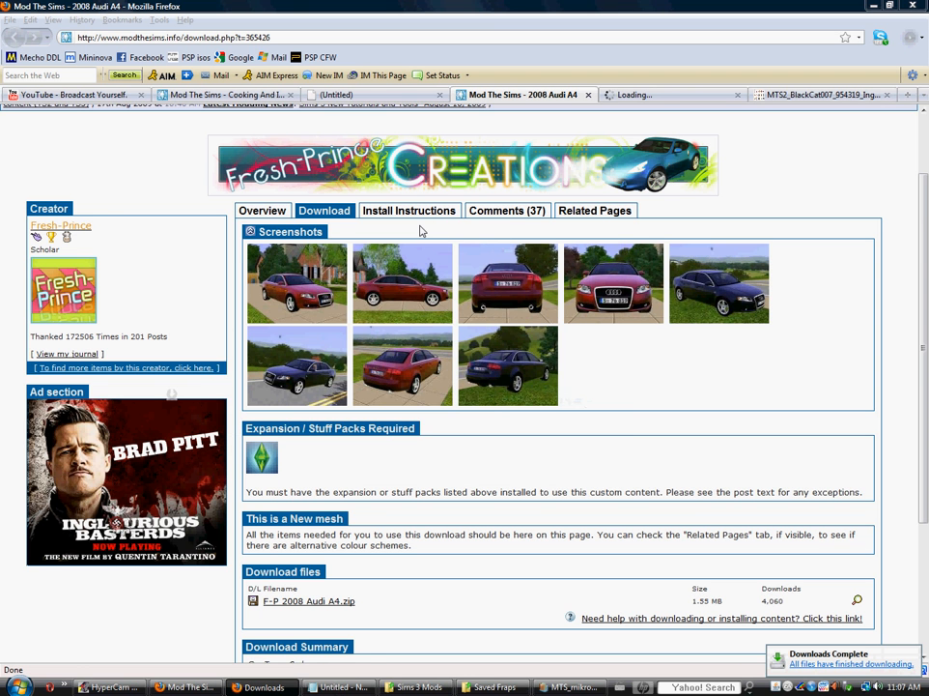